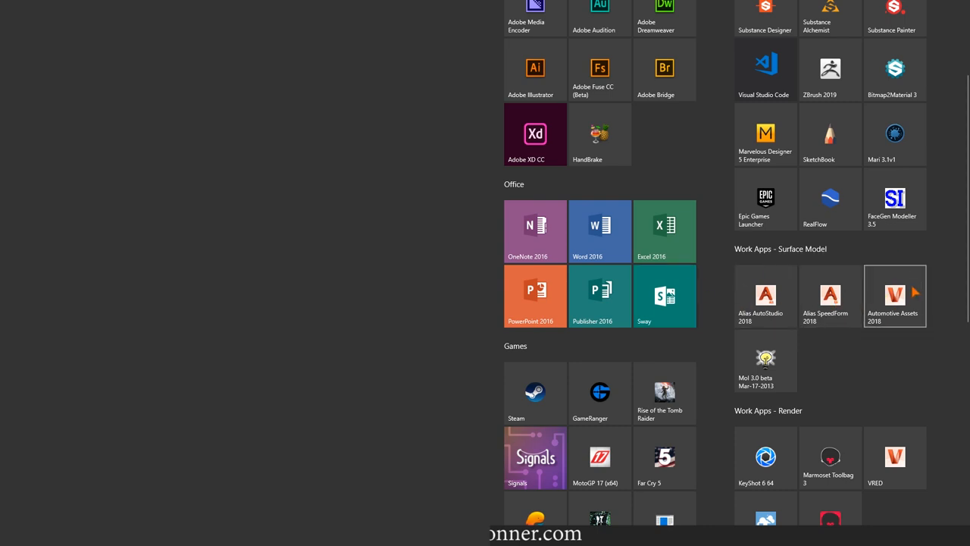
mouse_move(764, 295)
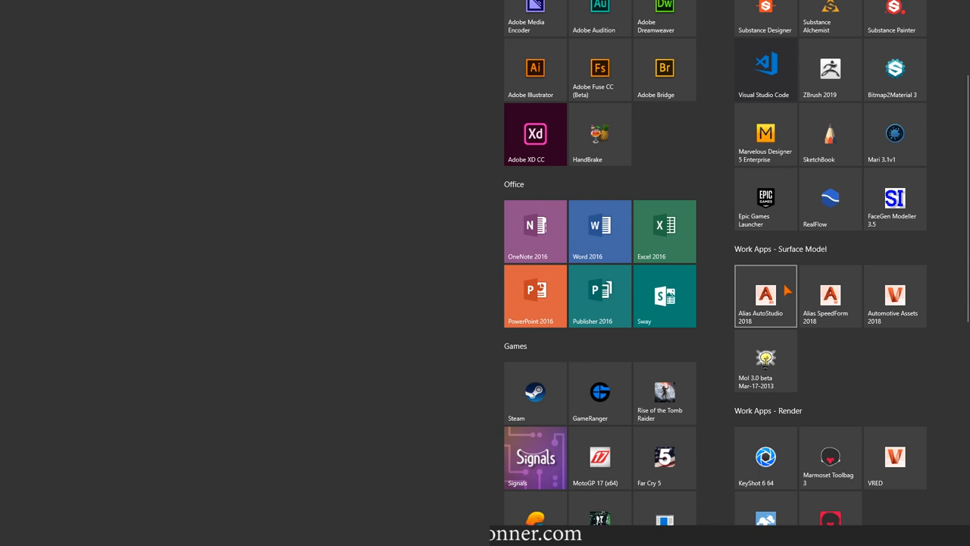
Launch Alias SpeedForm 2018 from the Work Apps - Surface Model tiles.
scroll("up", 3)
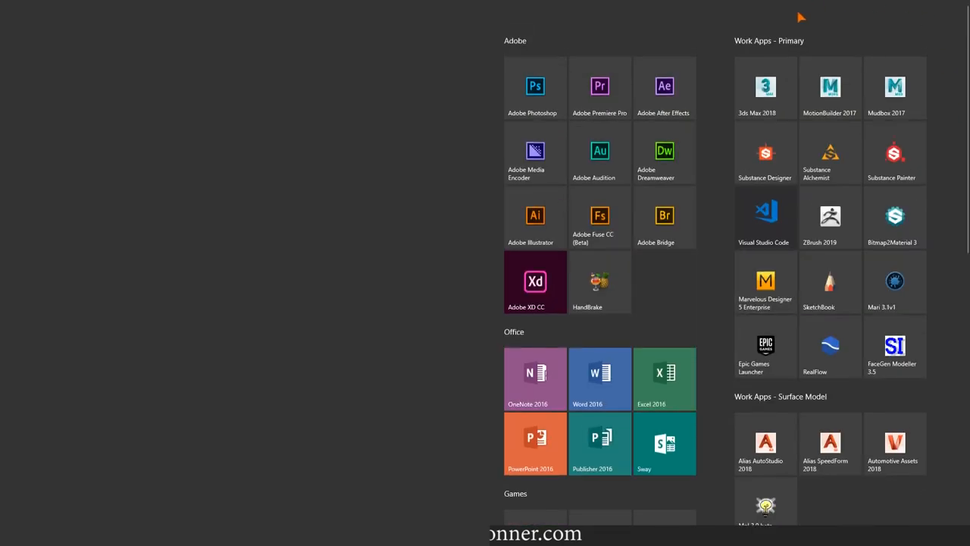
mouse_move(722, 60)
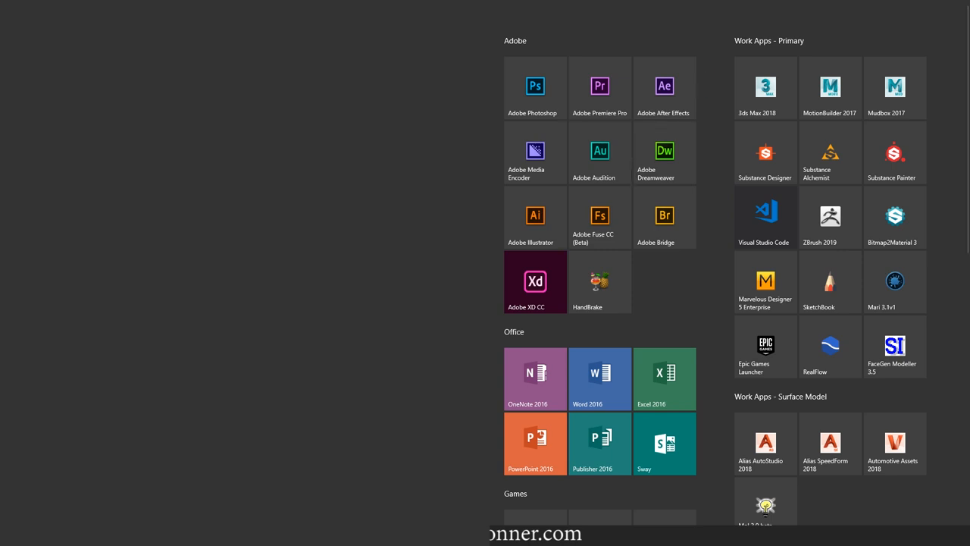
left_click(829, 443)
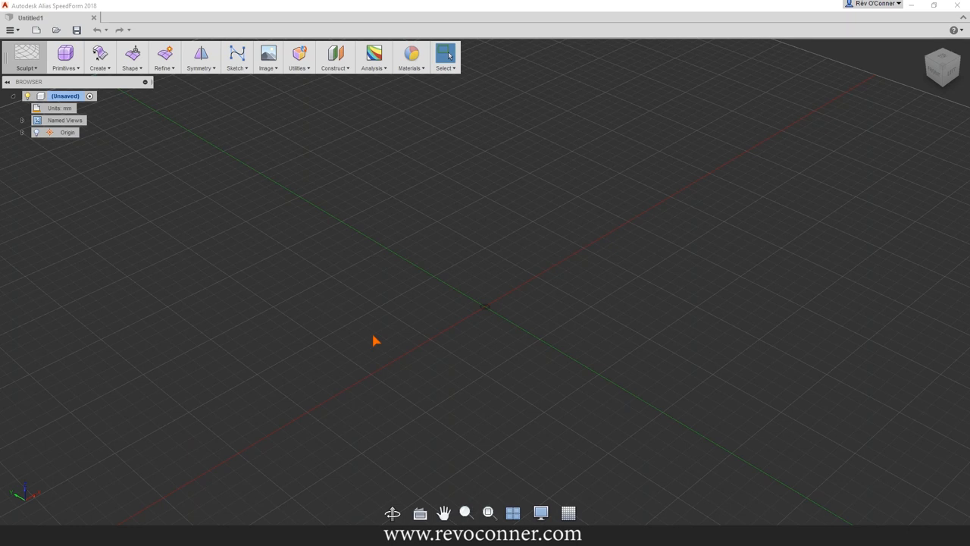
mouse_move(255, 203)
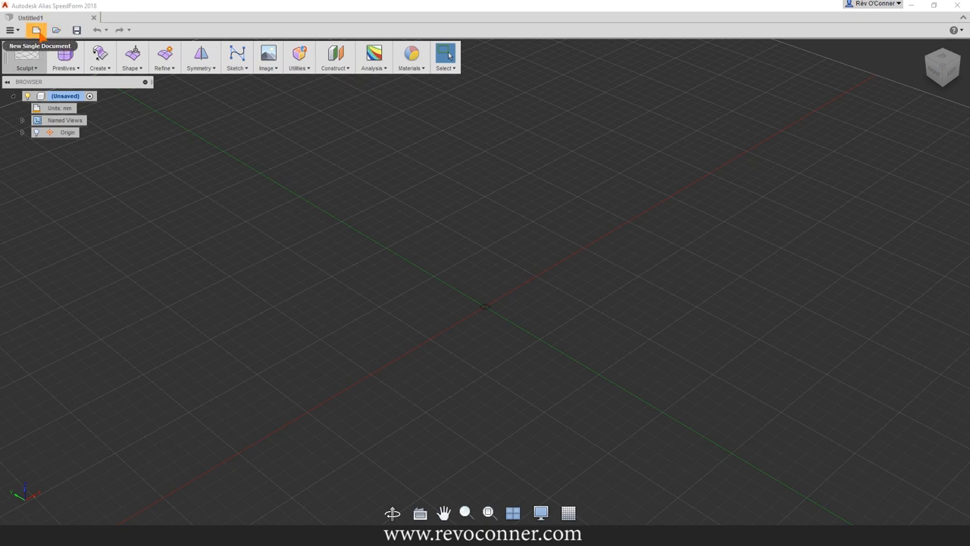
left_click(36, 31)
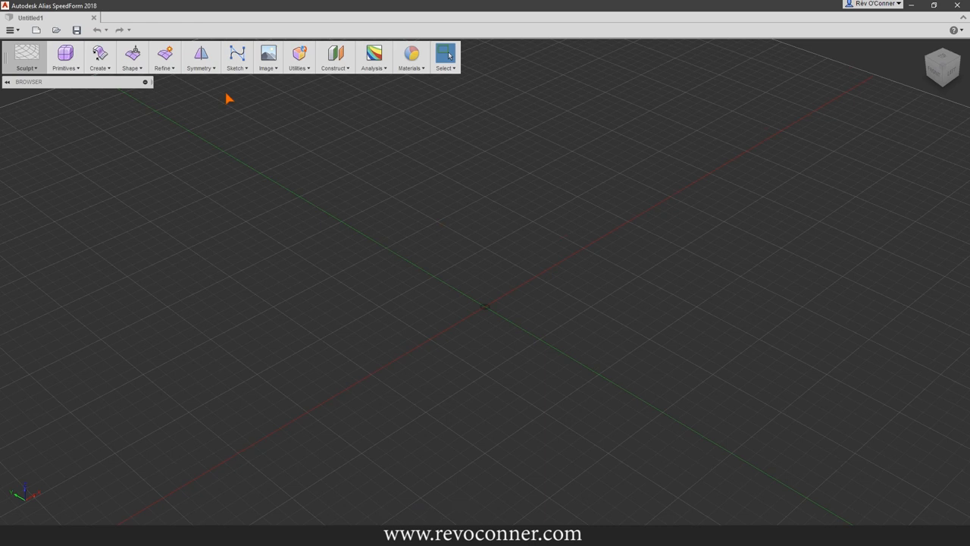
left_click(8, 82)
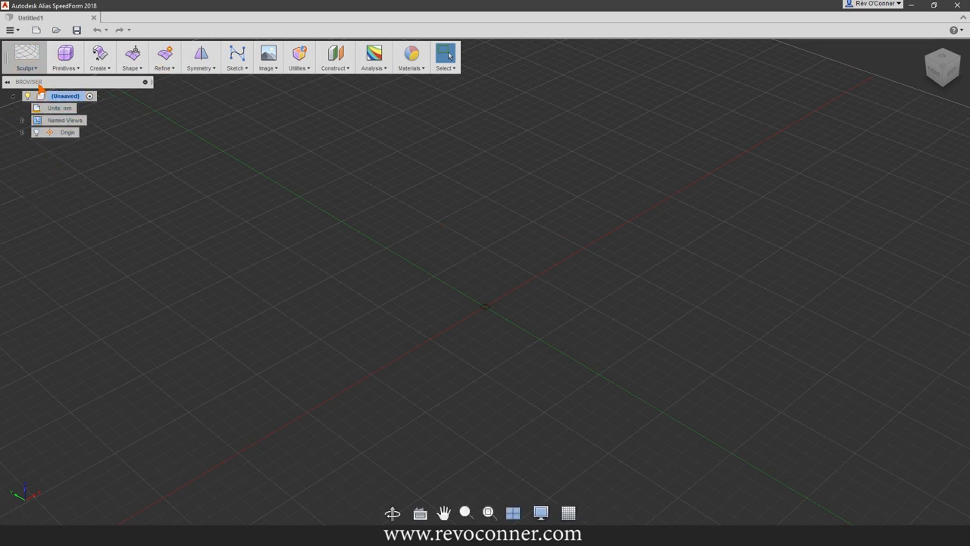
left_click(64, 120)
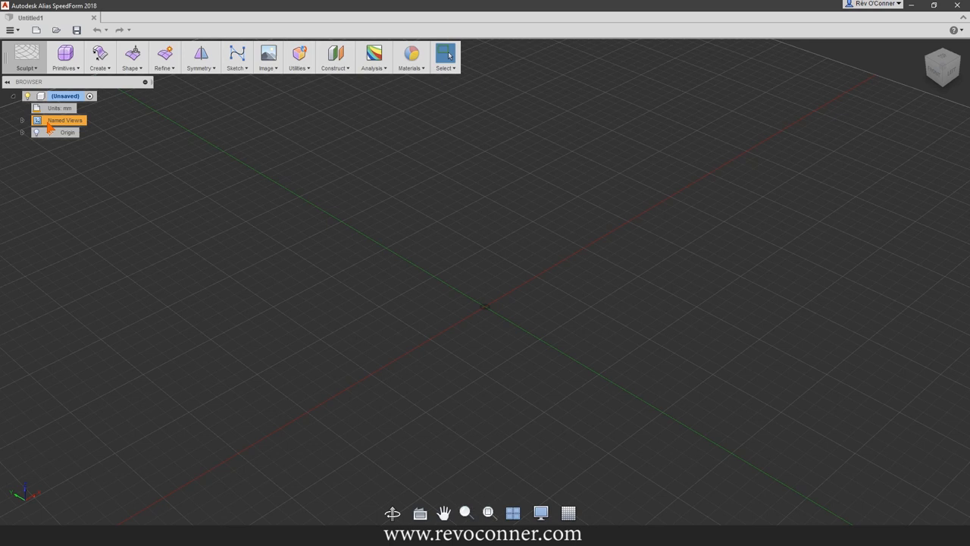
Expand Named Views, look from the Top and Right viewpoints, then return to Home.
left_click(21, 120)
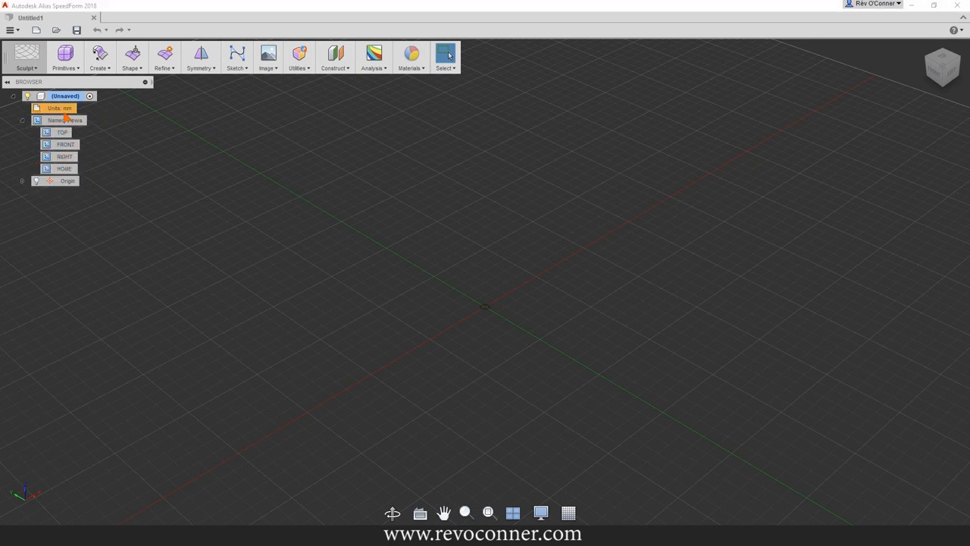
left_click(64, 119)
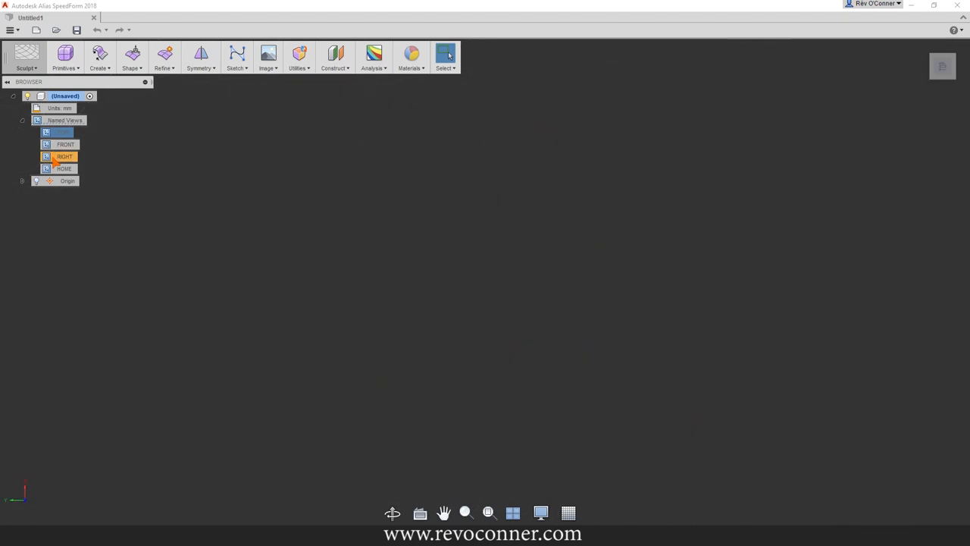
left_click(63, 130)
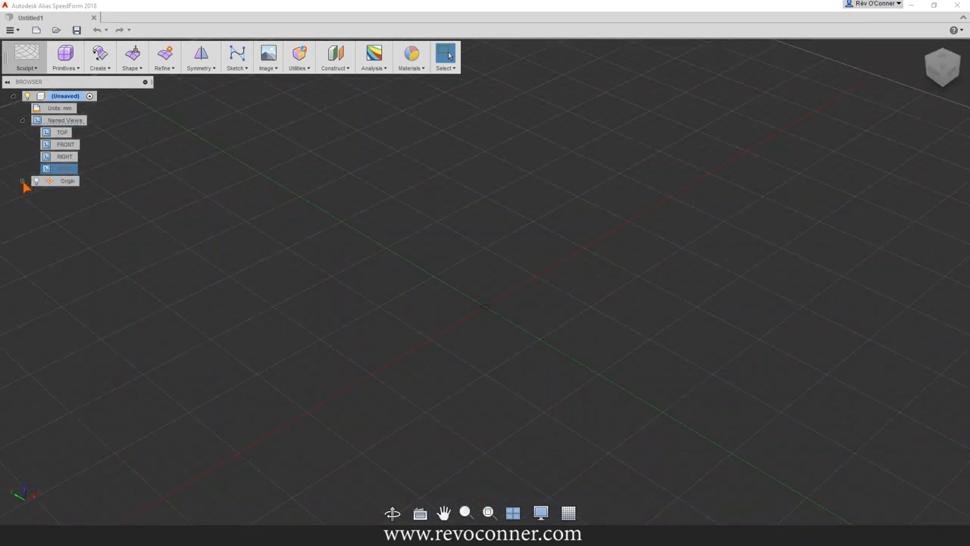
left_click(21, 180)
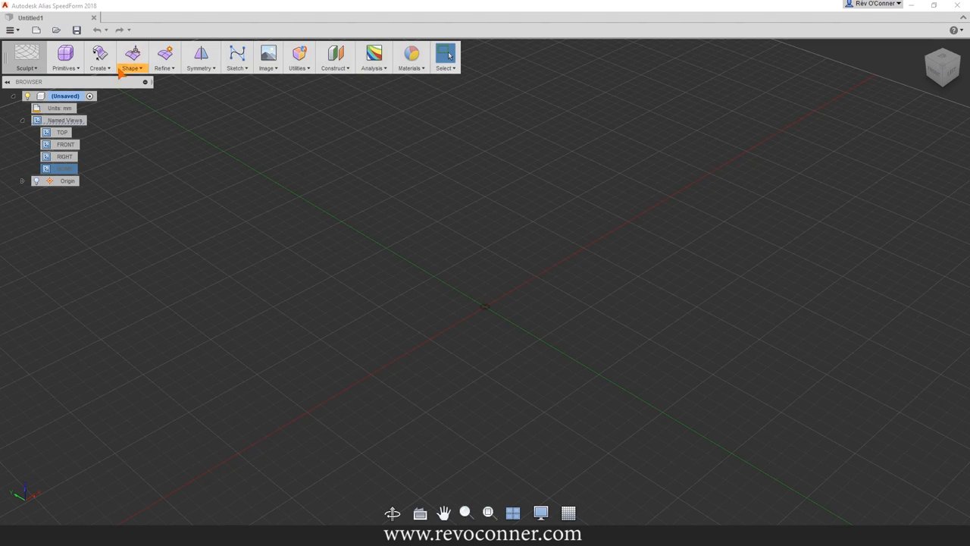
mouse_move(668, 206)
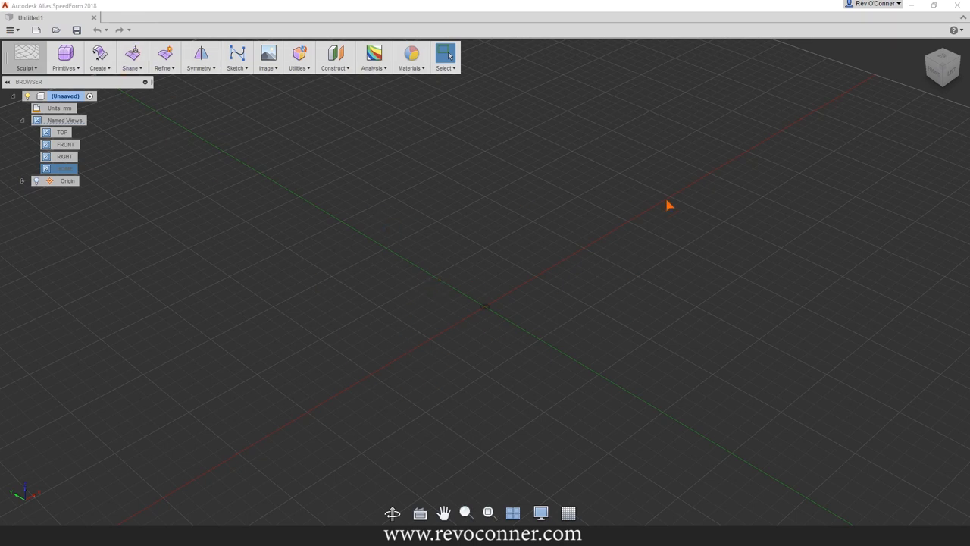
mouse_move(687, 252)
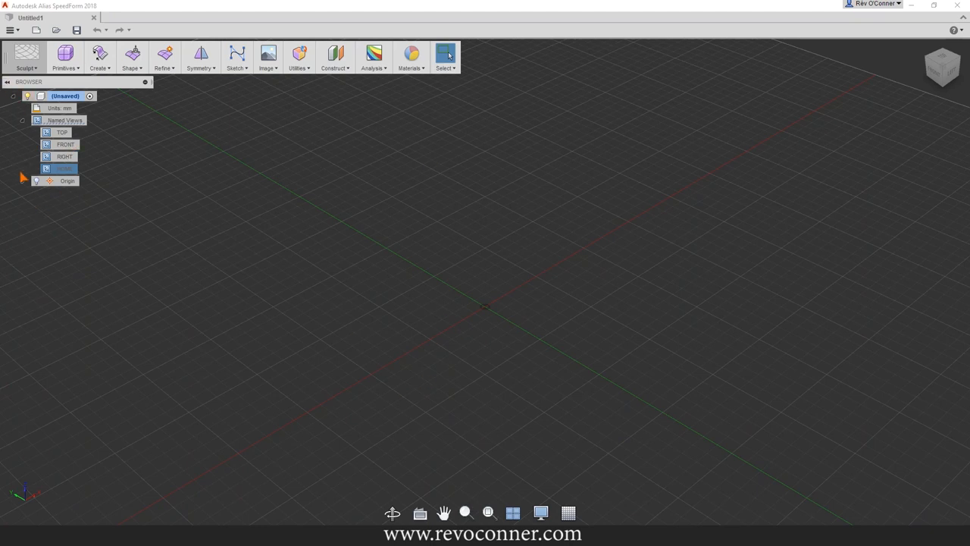
mouse_move(28, 57)
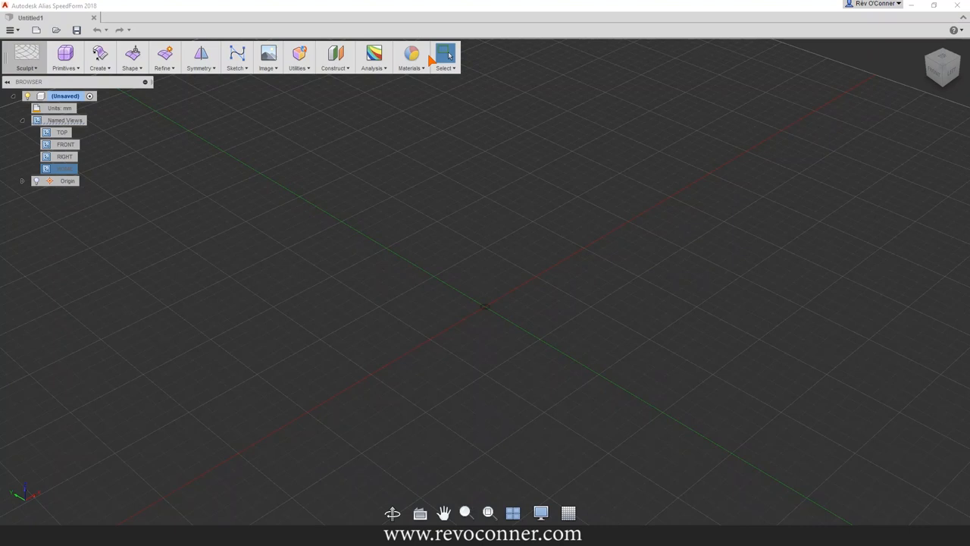
mouse_move(27, 54)
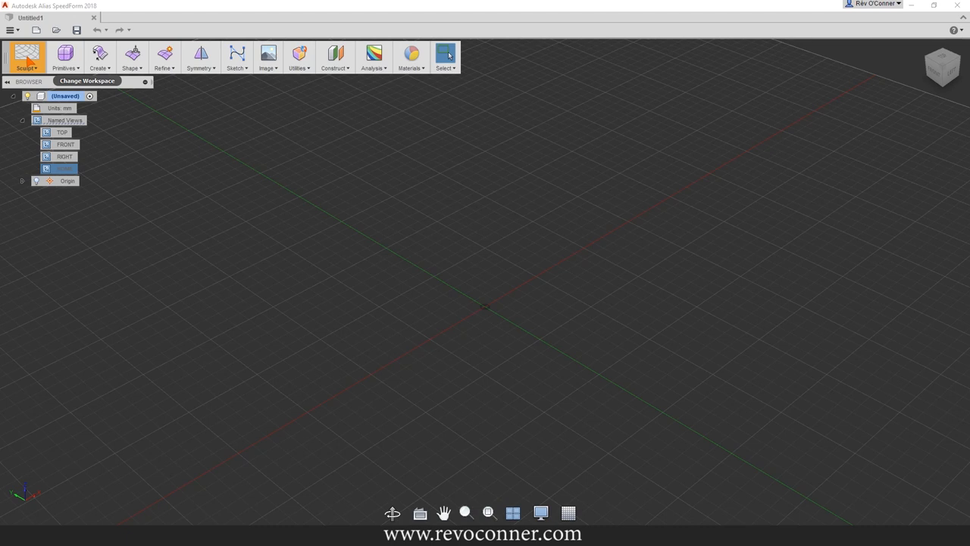
left_click(26, 55)
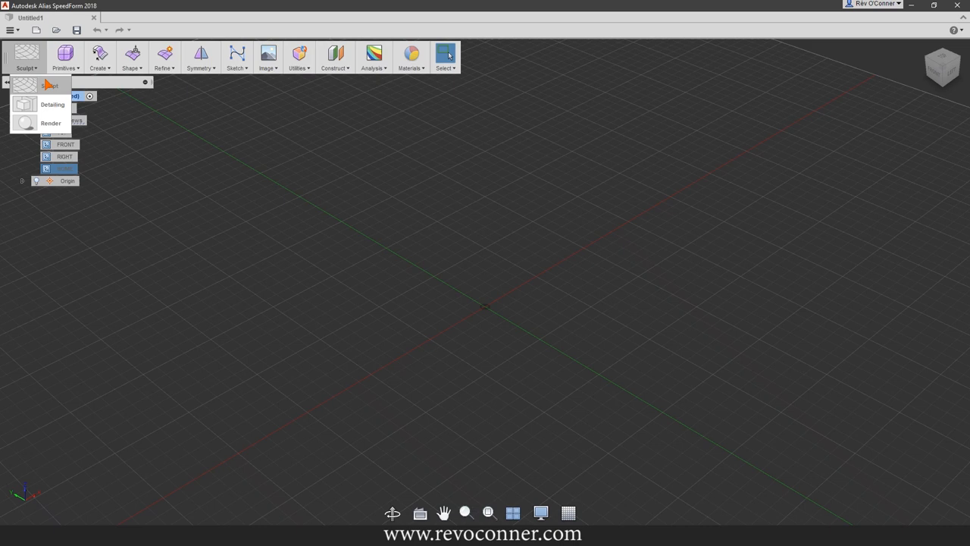
mouse_move(51, 123)
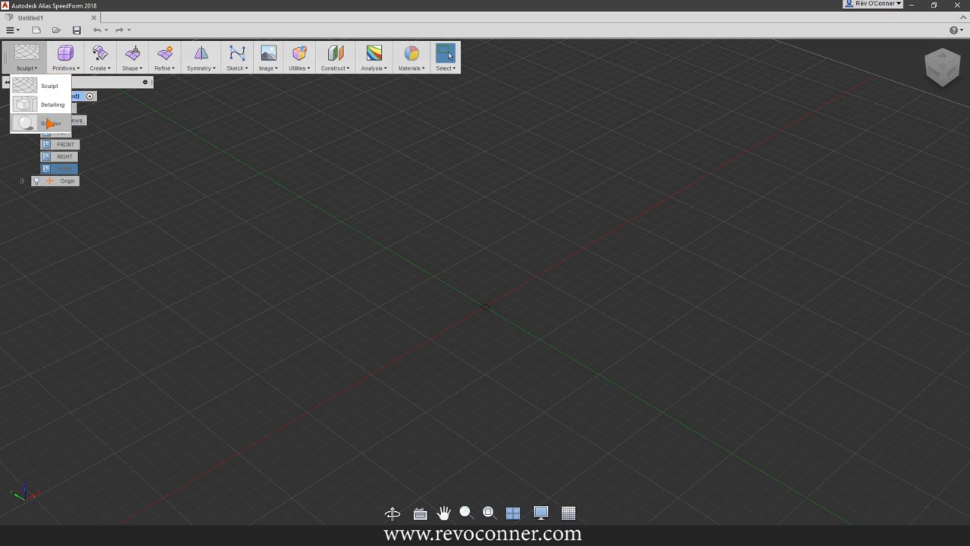
left_click(53, 103)
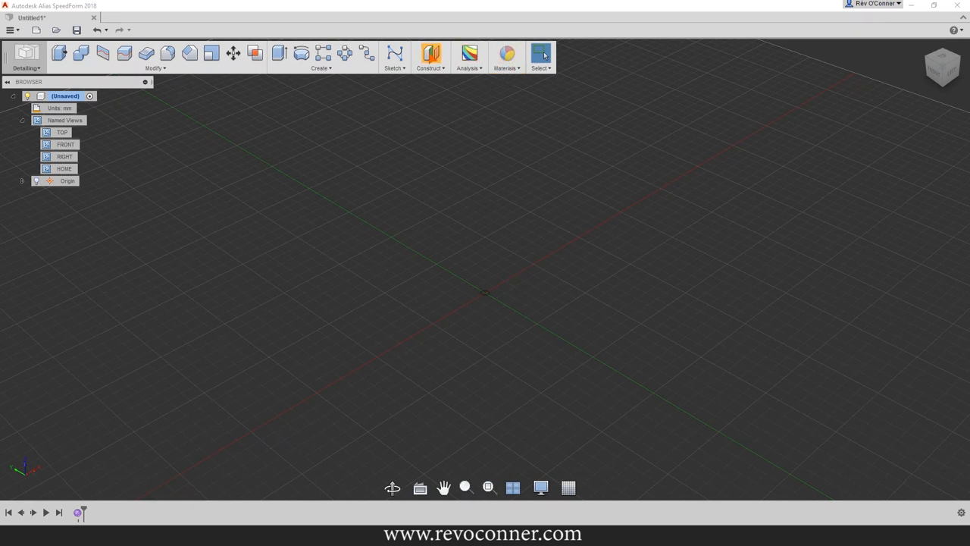
left_click(27, 58)
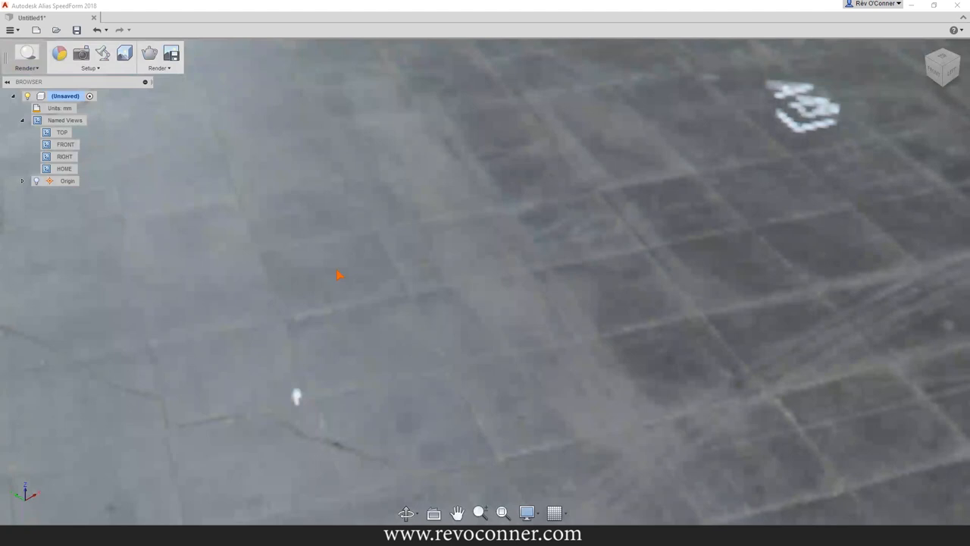
left_click(27, 58)
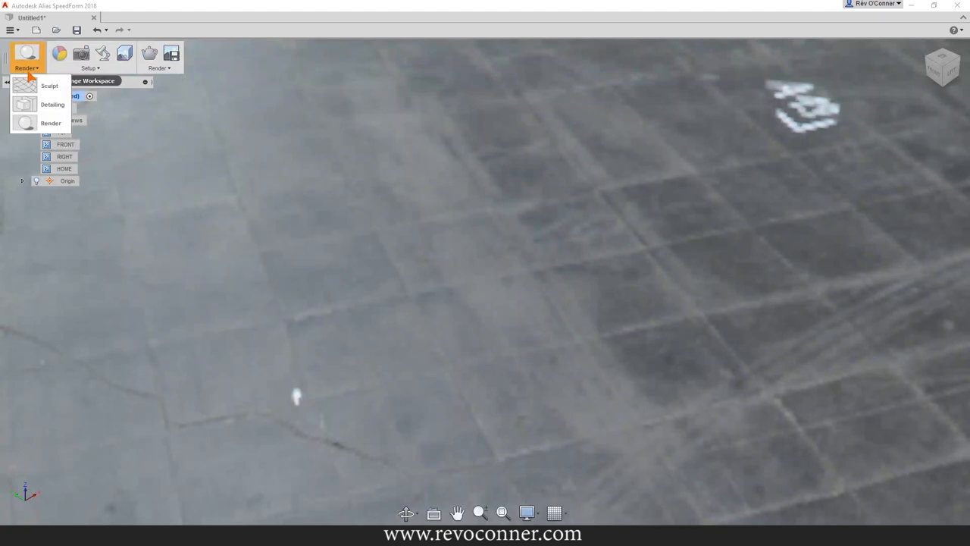
left_click(48, 85)
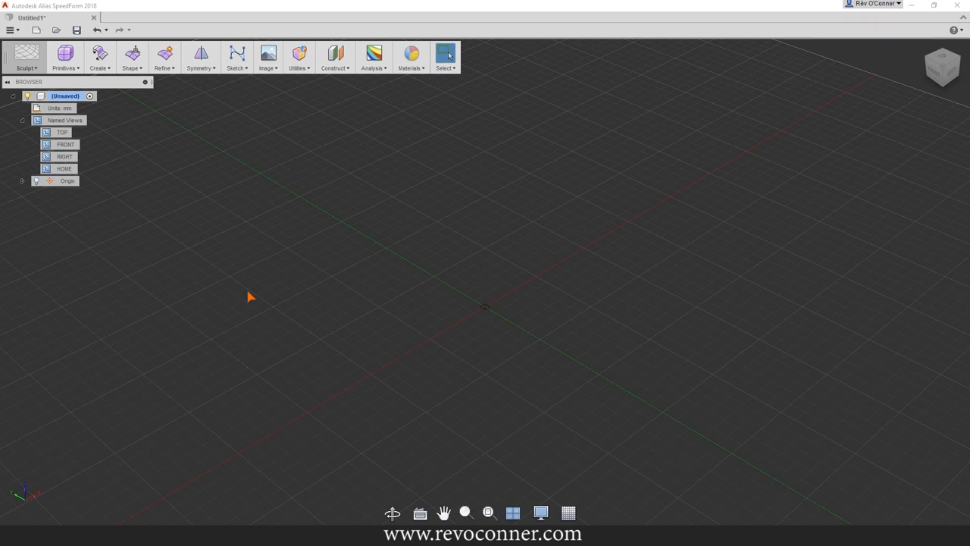
mouse_move(296, 321)
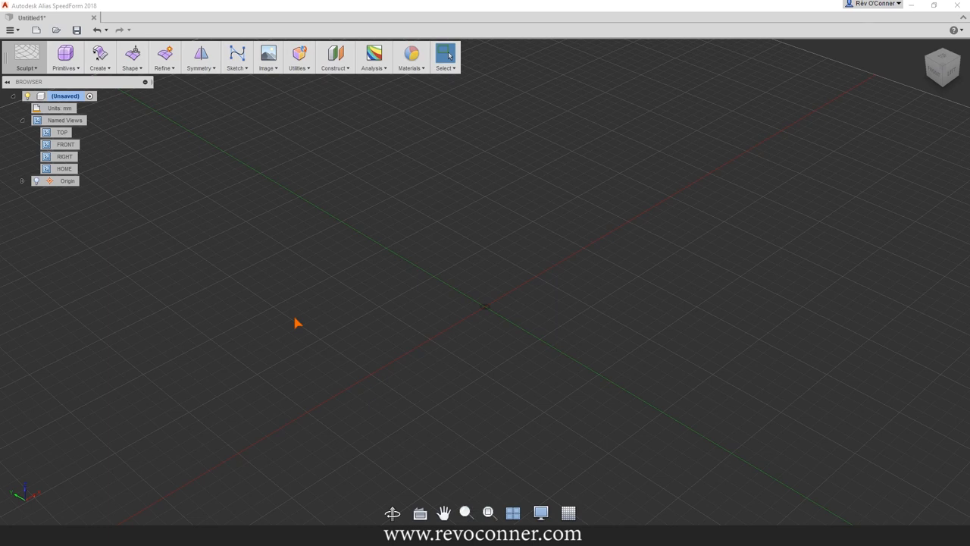
mouse_move(403, 347)
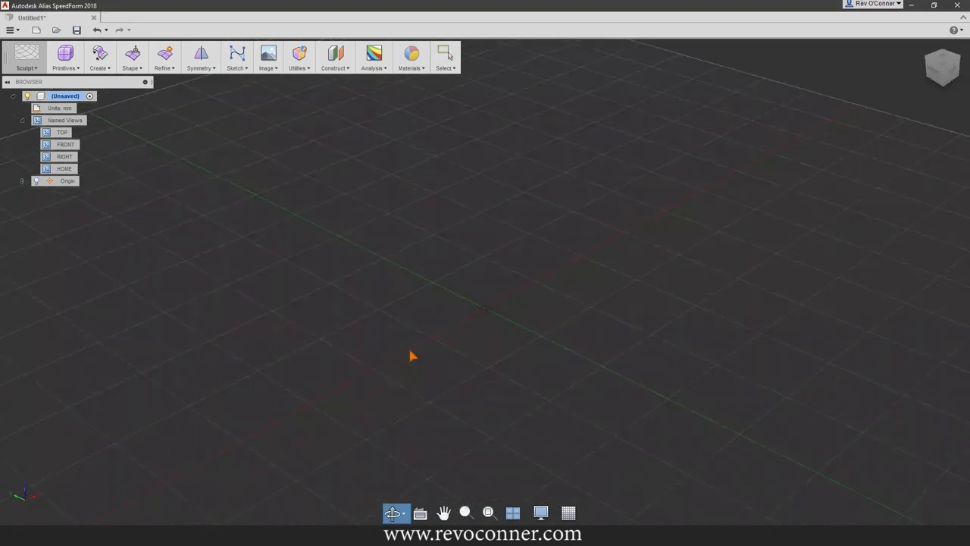
left_click(446, 513)
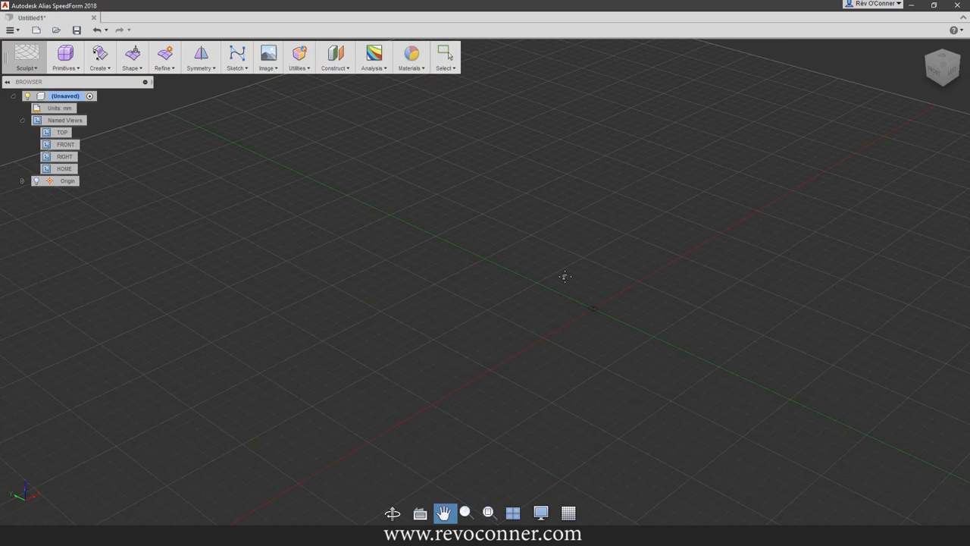
left_click(446, 53)
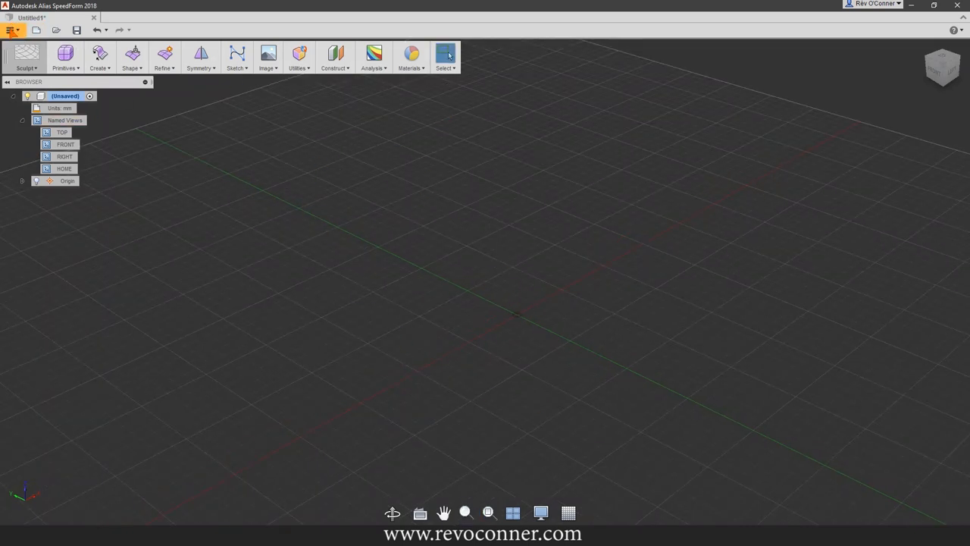
left_click(12, 31)
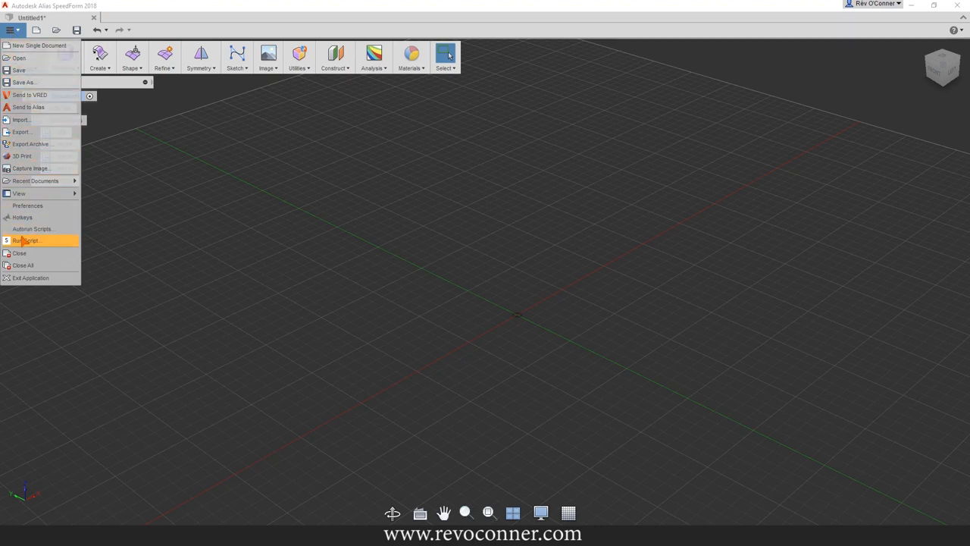
left_click(27, 206)
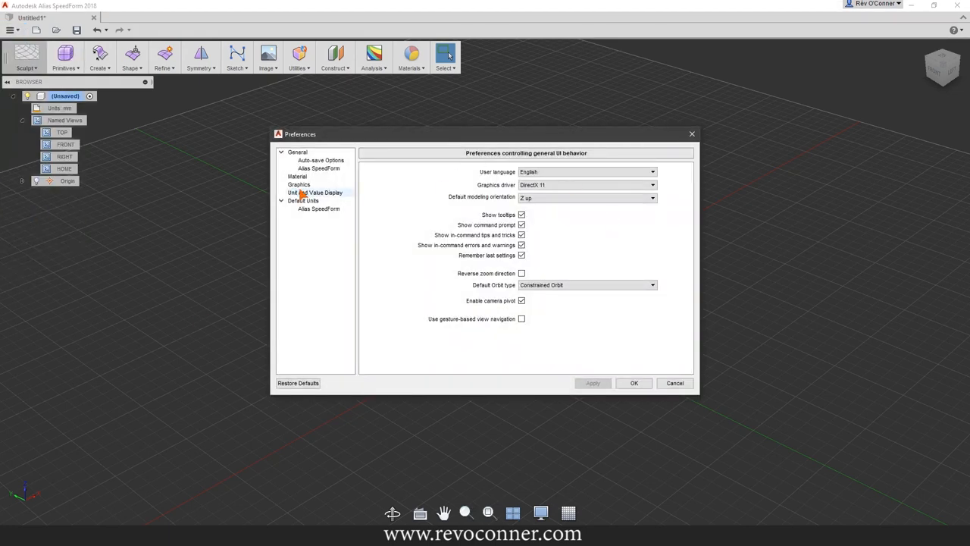
mouse_move(304, 200)
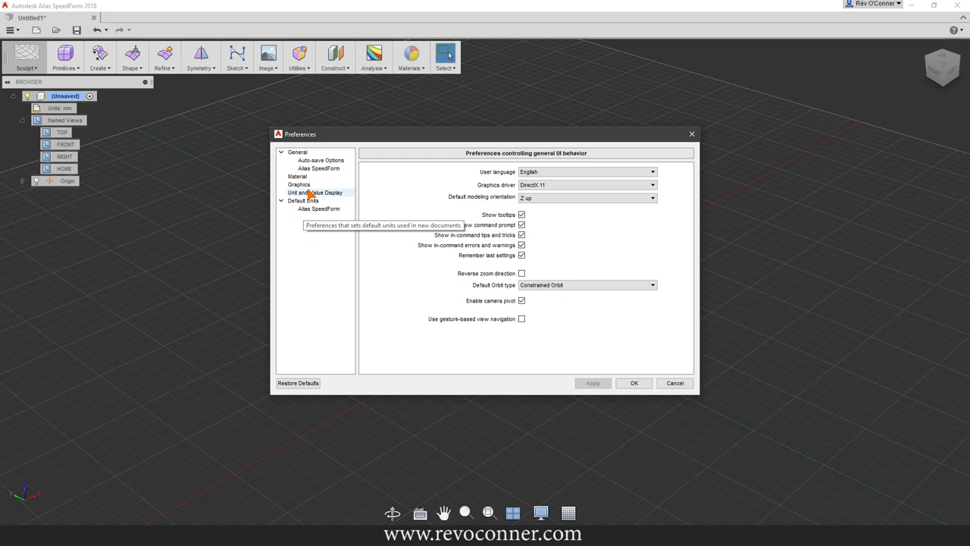
mouse_move(318, 209)
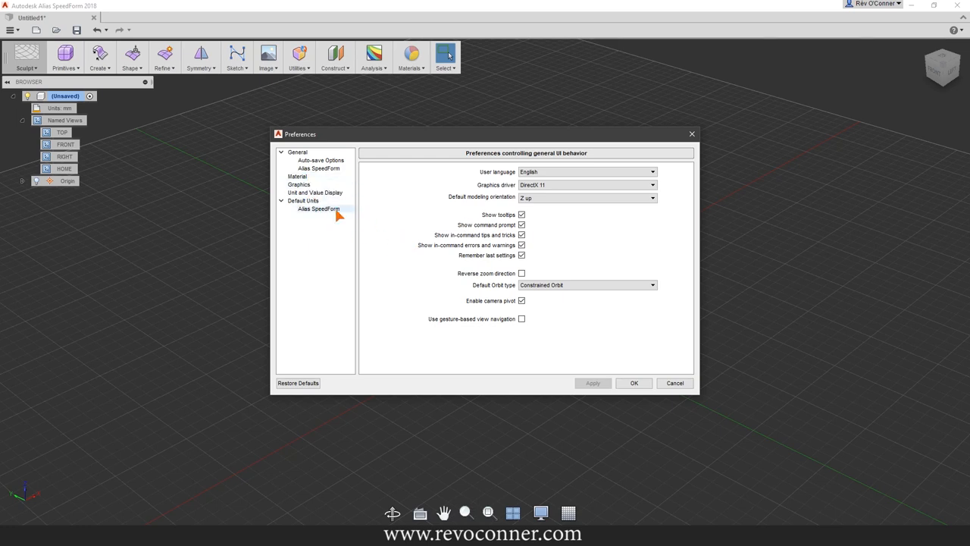
left_click(303, 200)
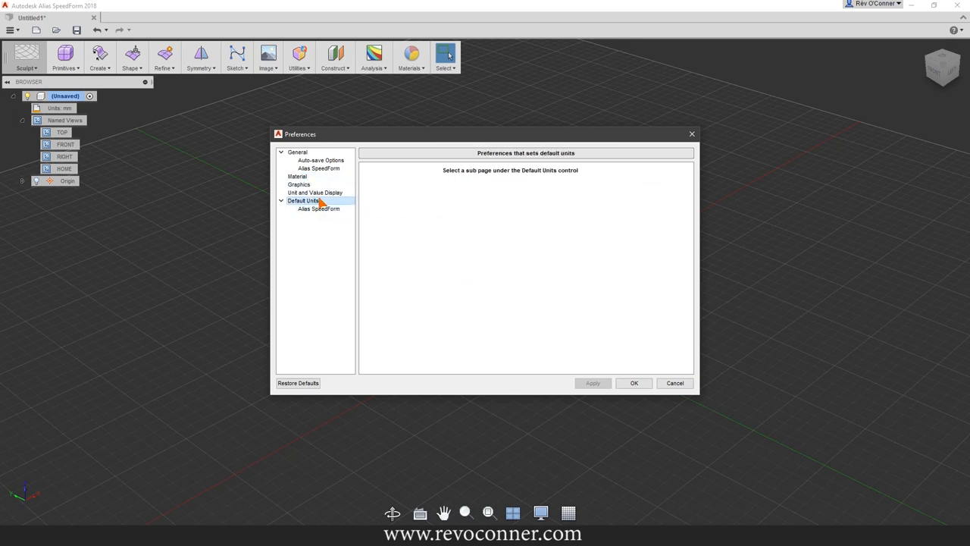
left_click(316, 191)
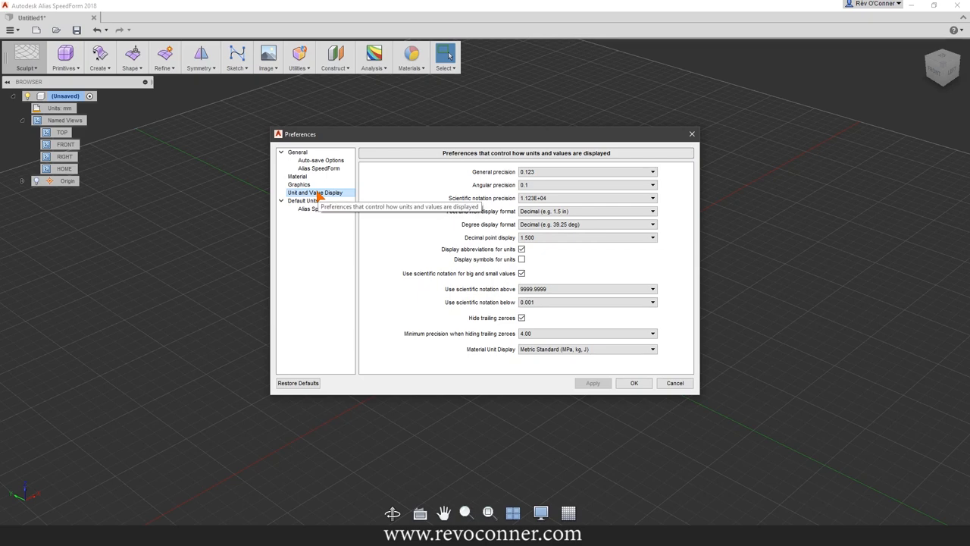
left_click(299, 185)
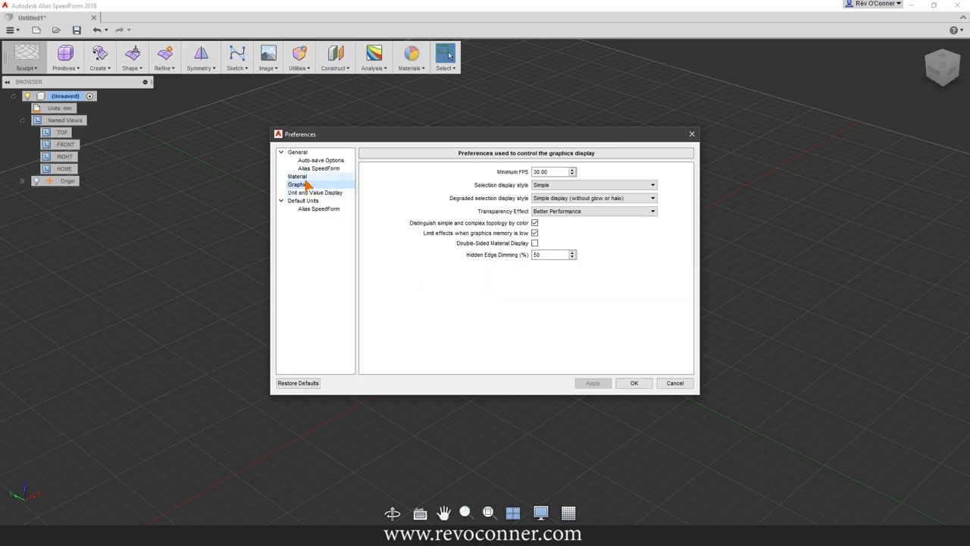
left_click(297, 176)
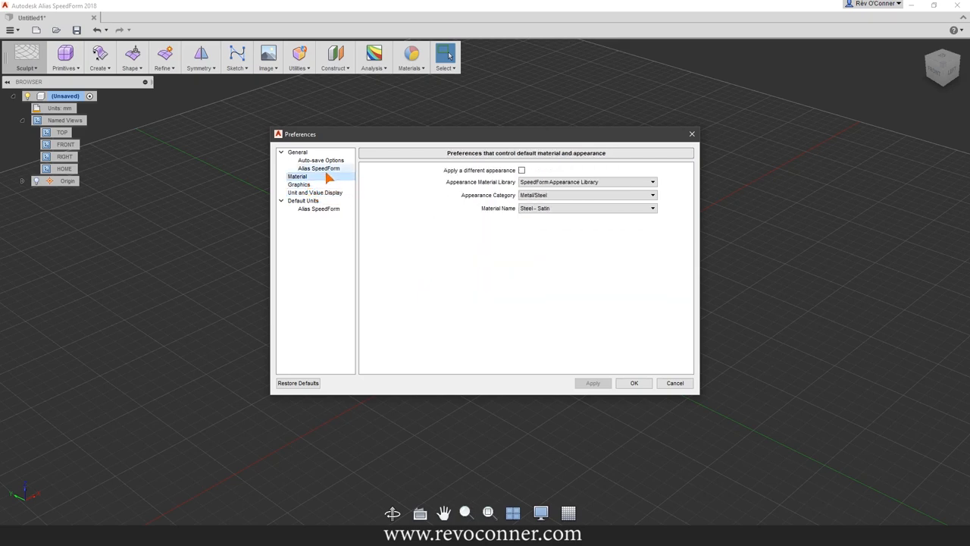
left_click(318, 166)
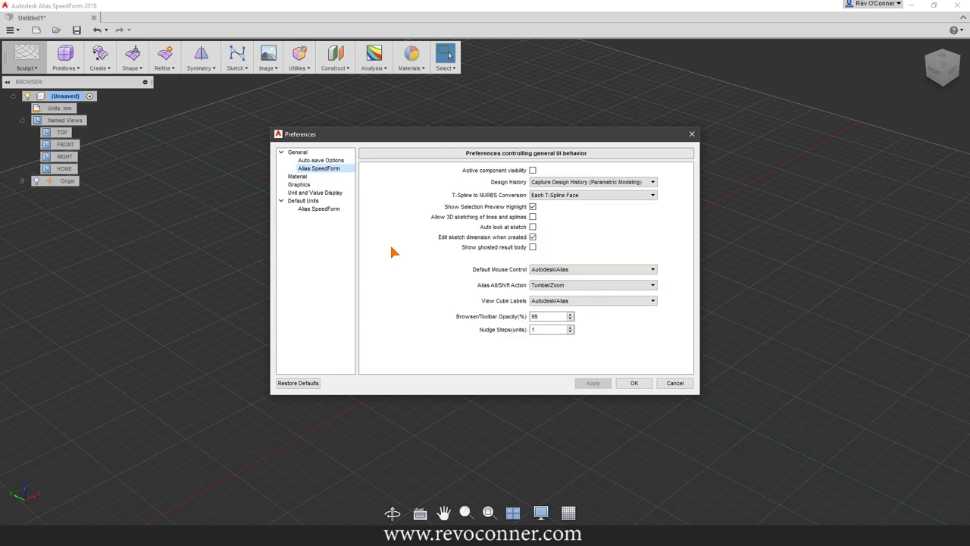
mouse_move(315, 173)
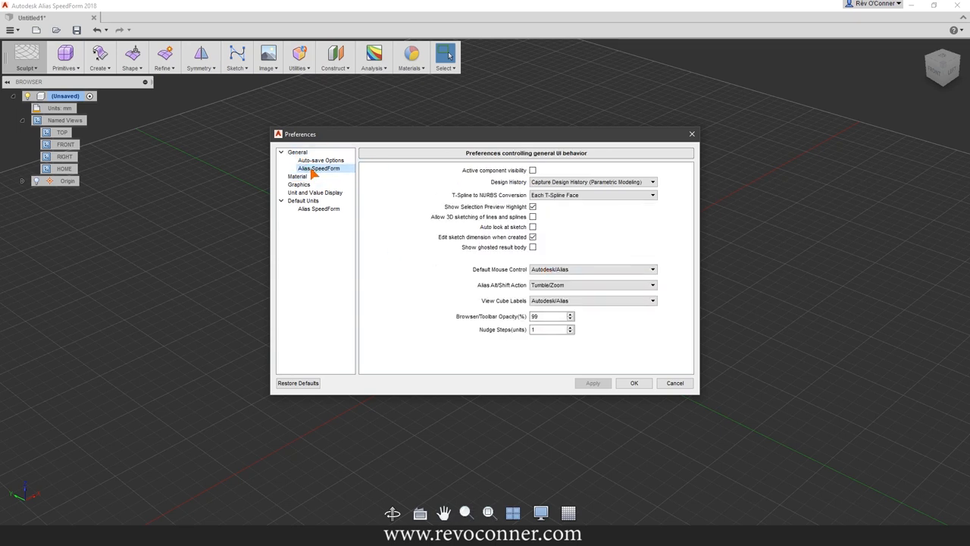
mouse_move(549, 311)
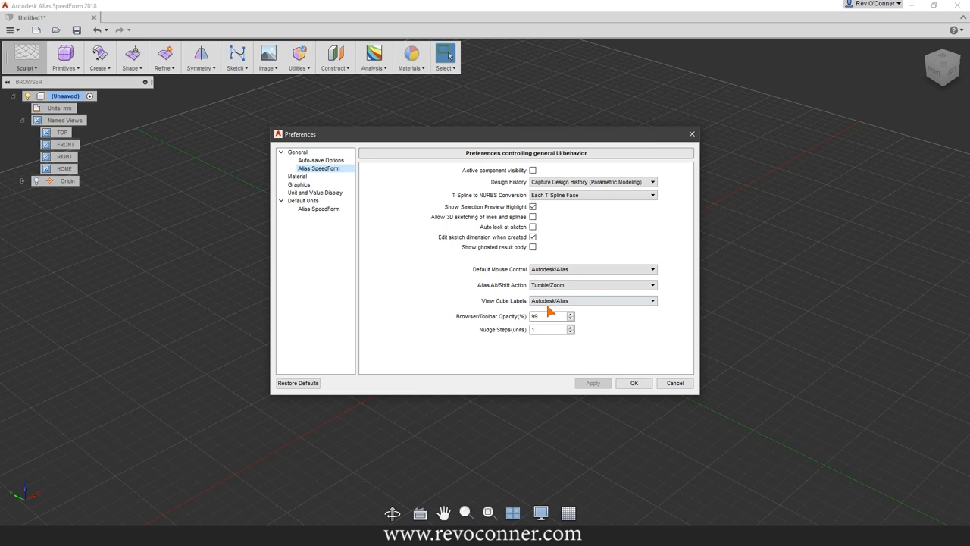
left_click(652, 270)
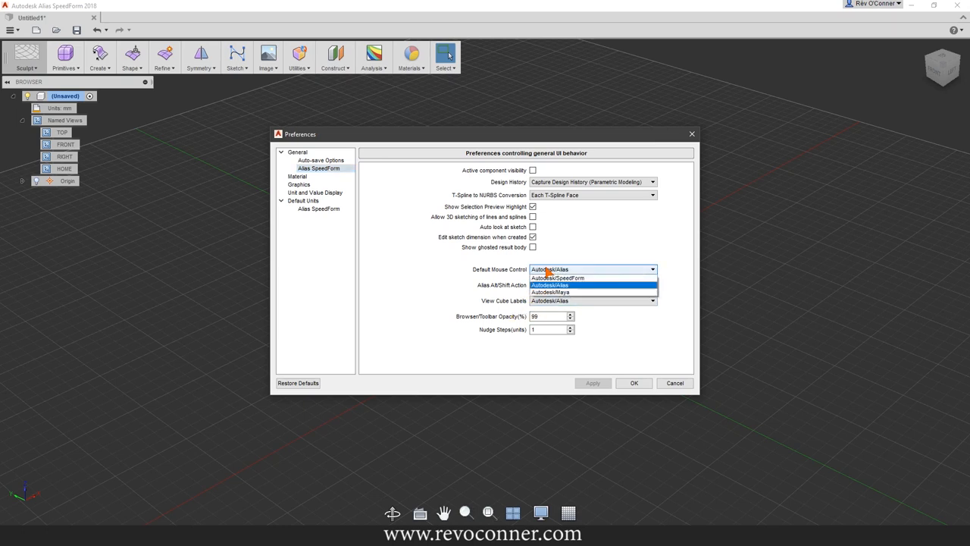
mouse_move(558, 277)
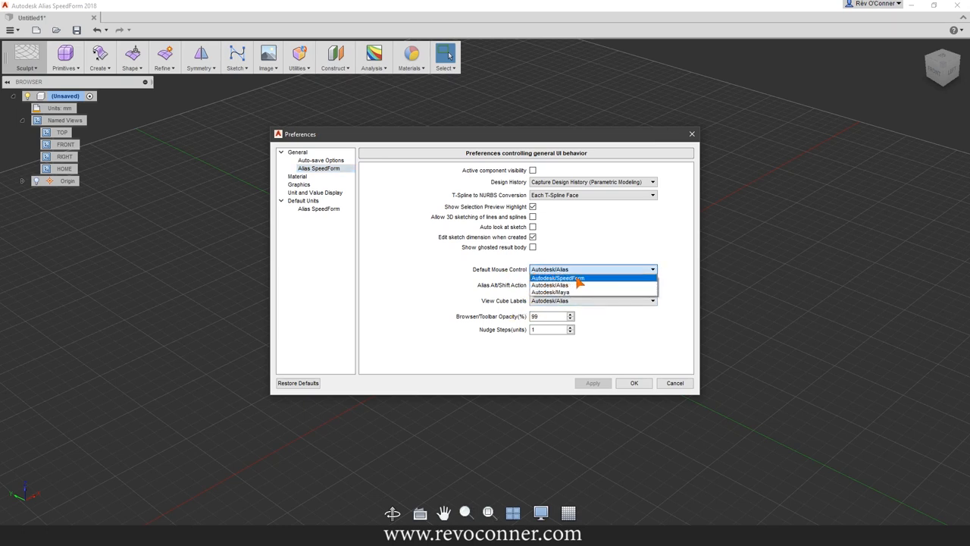
mouse_move(579, 292)
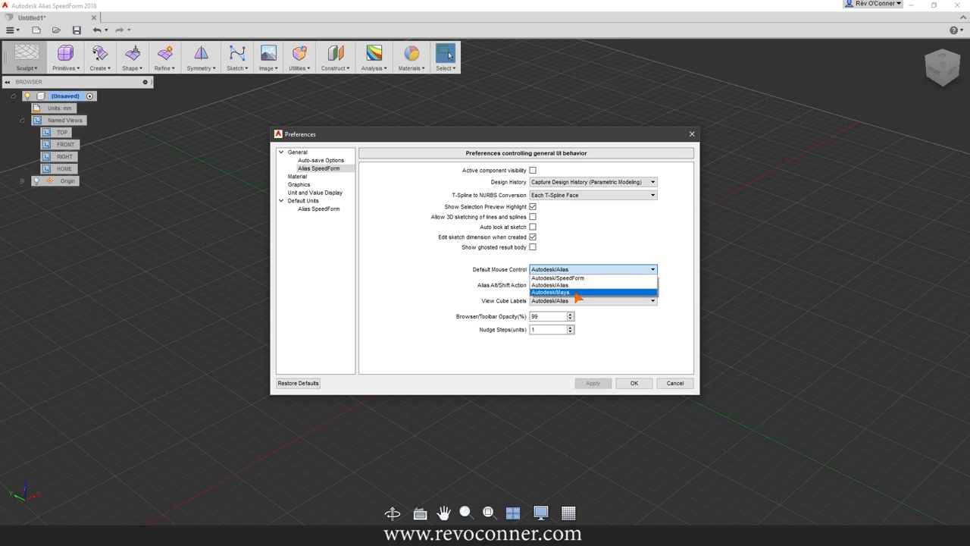
mouse_move(561, 285)
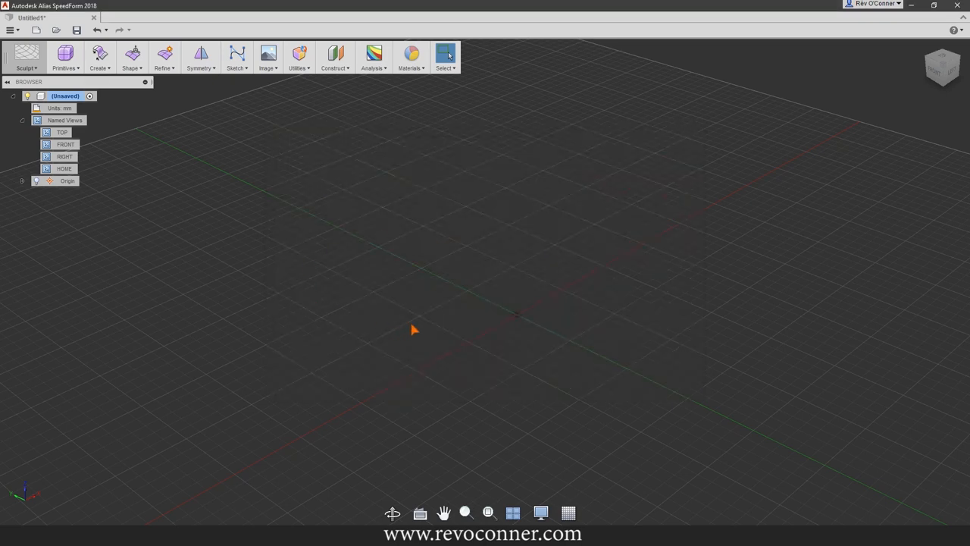
Orbit the empty grid, then bring up the workspace switcher listing Sculpt, Detailing and Render.
left_click_drag(416, 329, 529, 355)
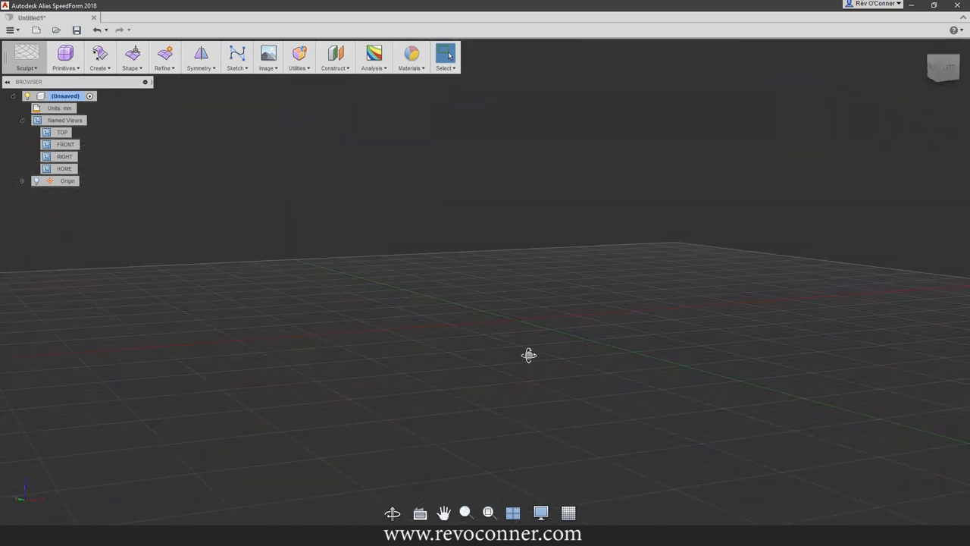
left_click_drag(530, 355, 492, 339)
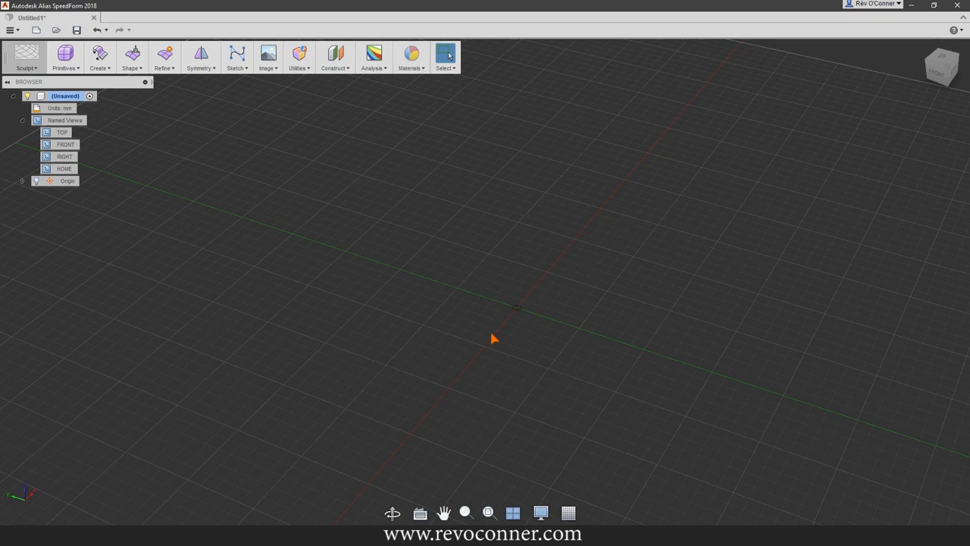
mouse_move(440, 313)
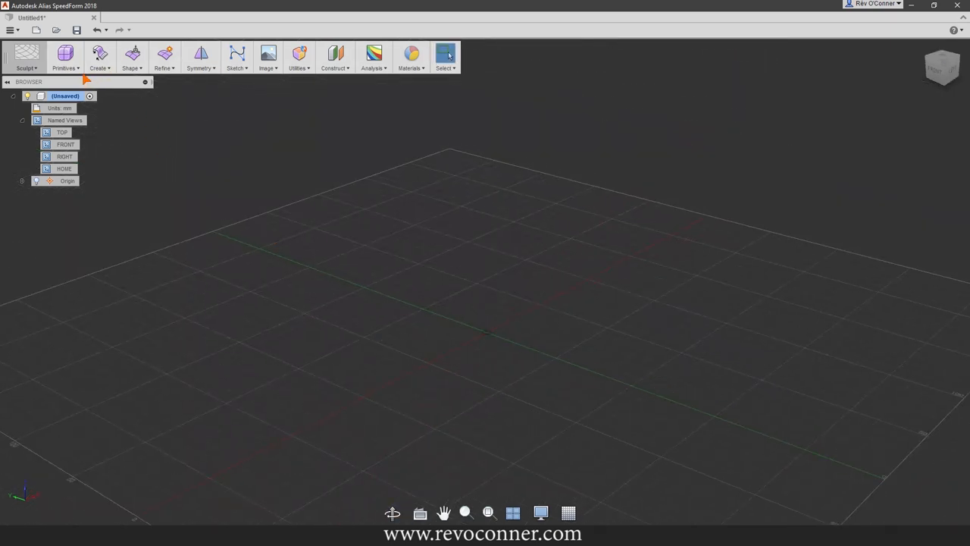
left_click(63, 58)
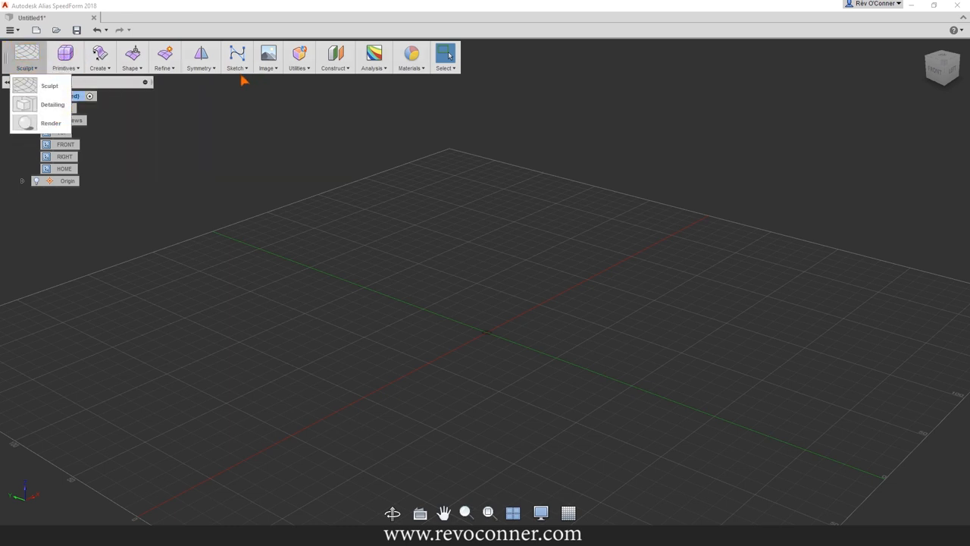
mouse_move(318, 248)
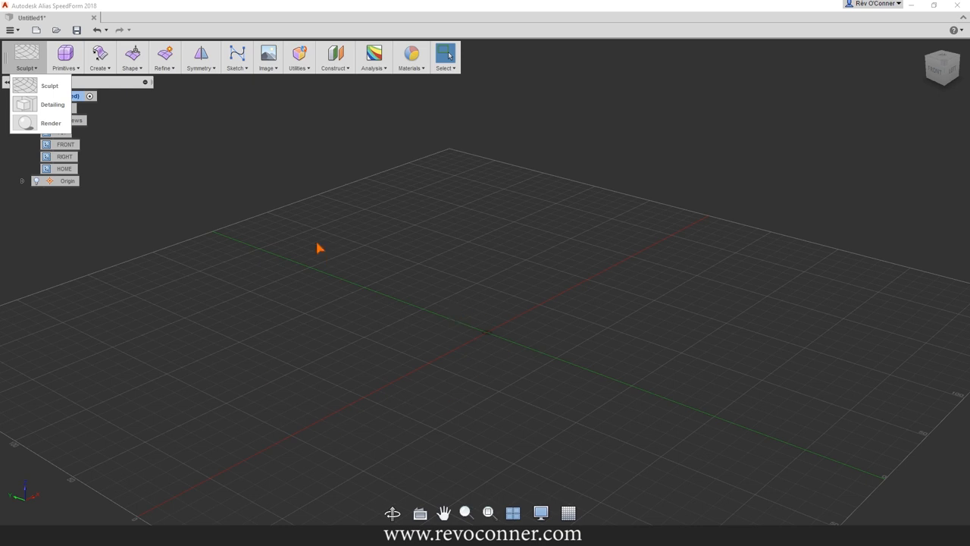
Choose the Sculpt workspace and start the Box primitive command.
left_click(64, 58)
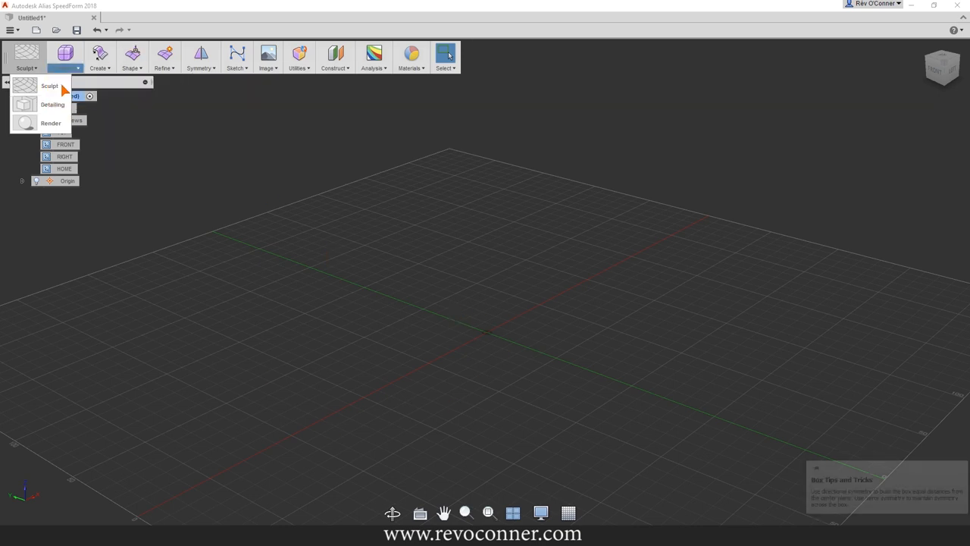
left_click(64, 53)
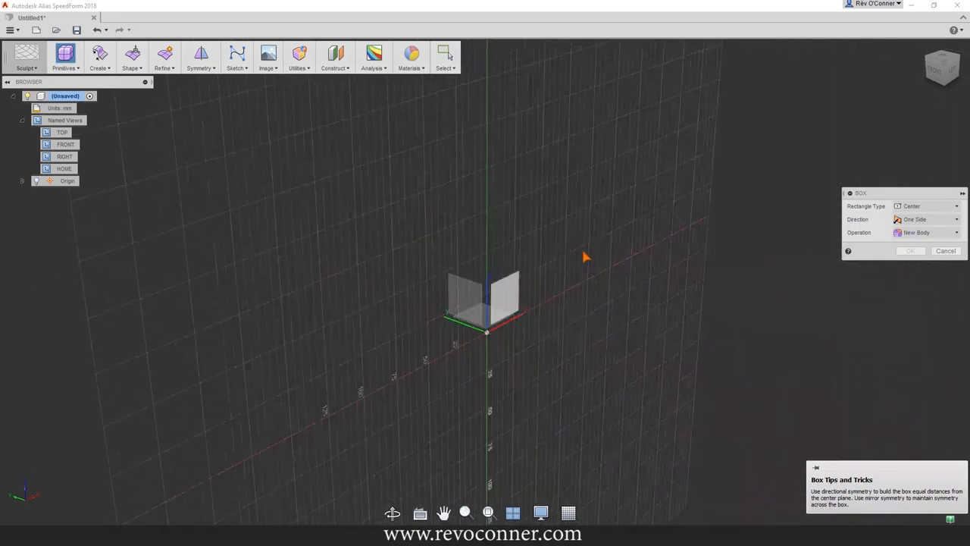
left_click_drag(584, 256, 350, 347)
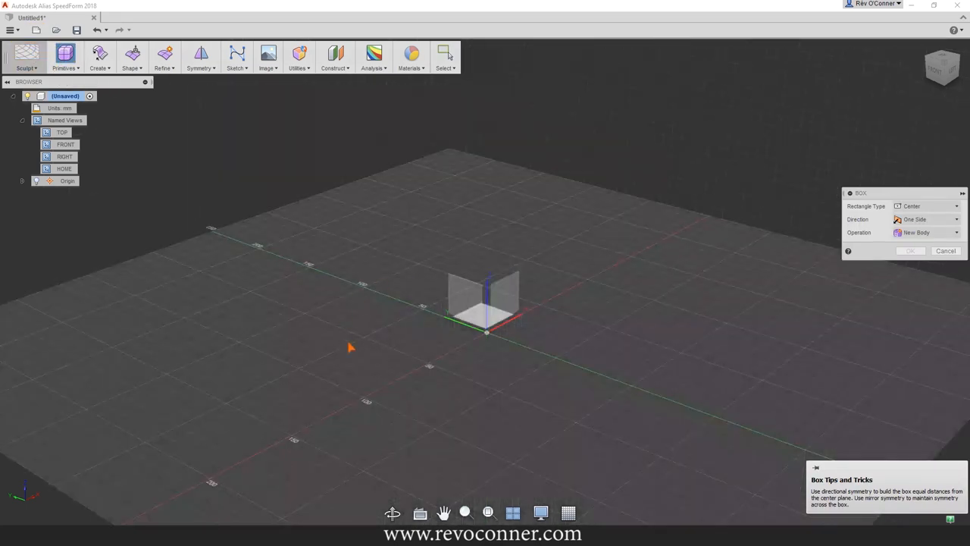
mouse_move(544, 267)
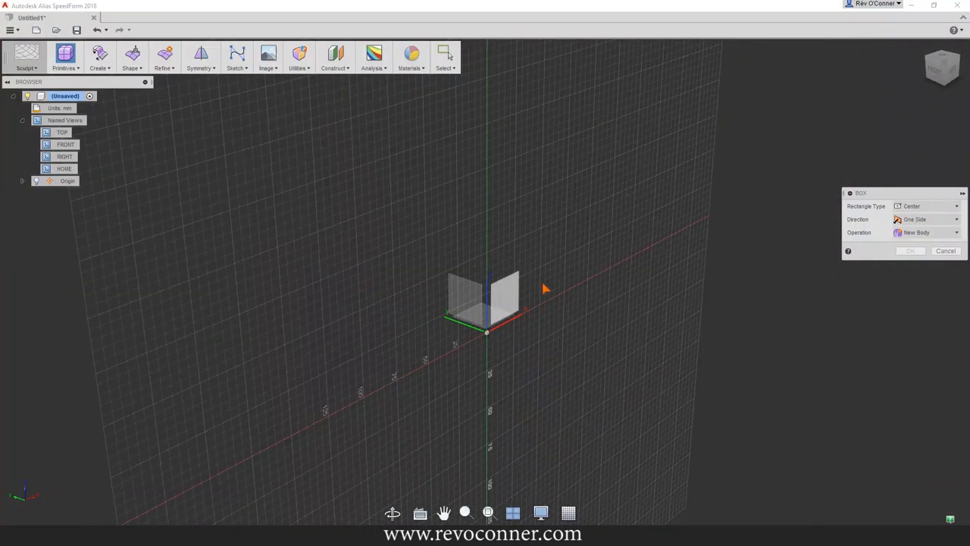
left_click_drag(545, 288, 467, 215)
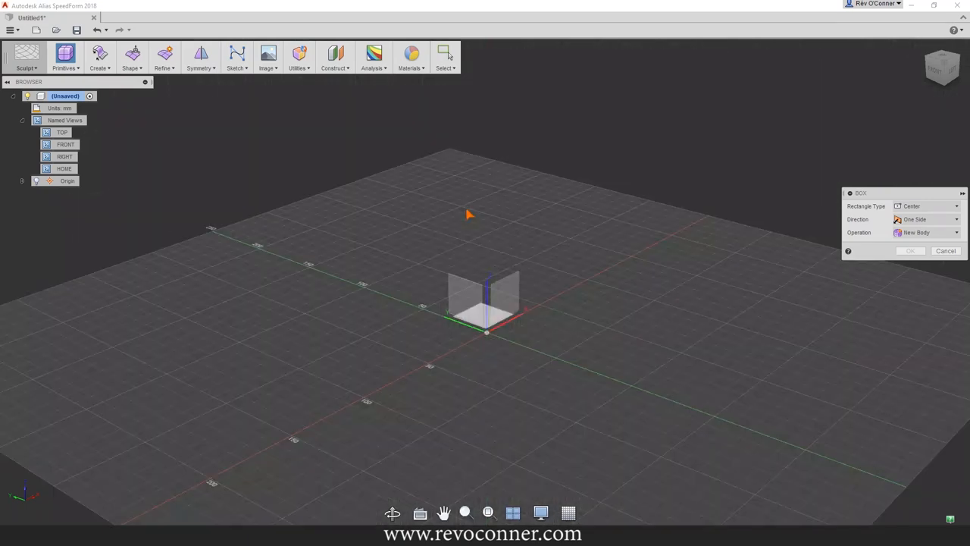
mouse_move(467, 244)
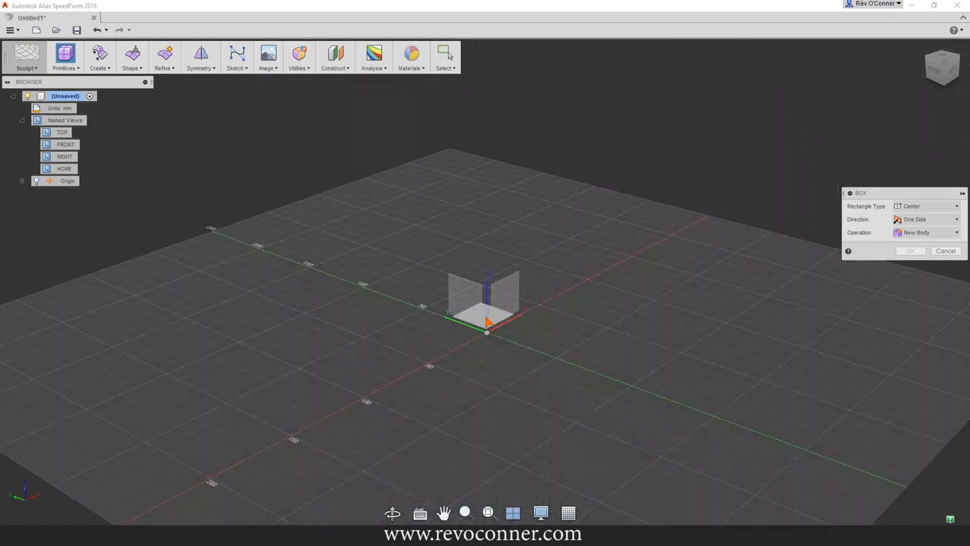
mouse_move(487, 325)
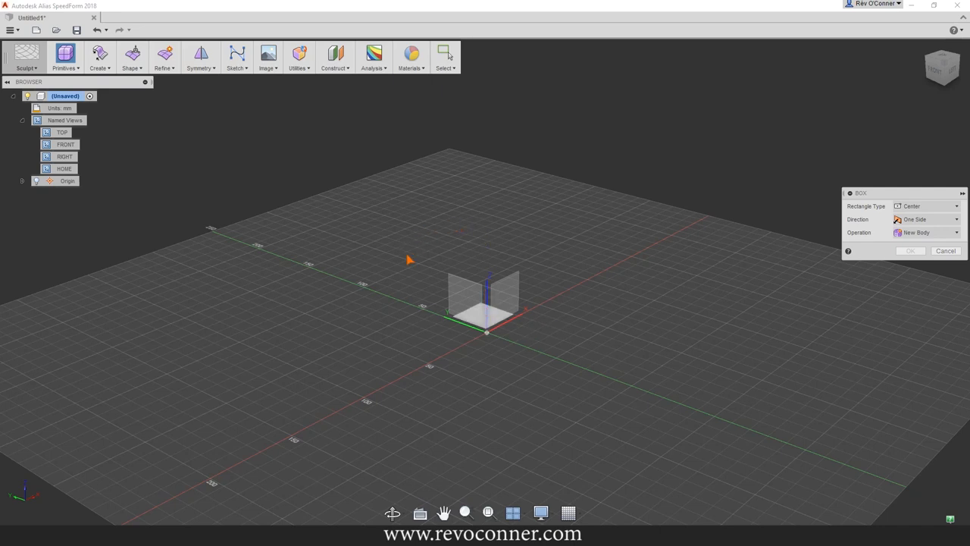
mouse_move(423, 253)
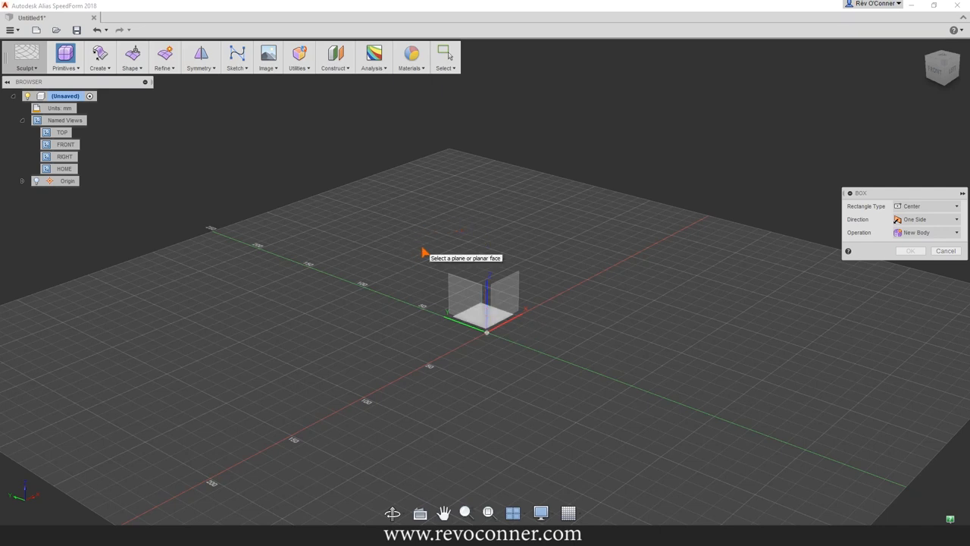
mouse_move(395, 285)
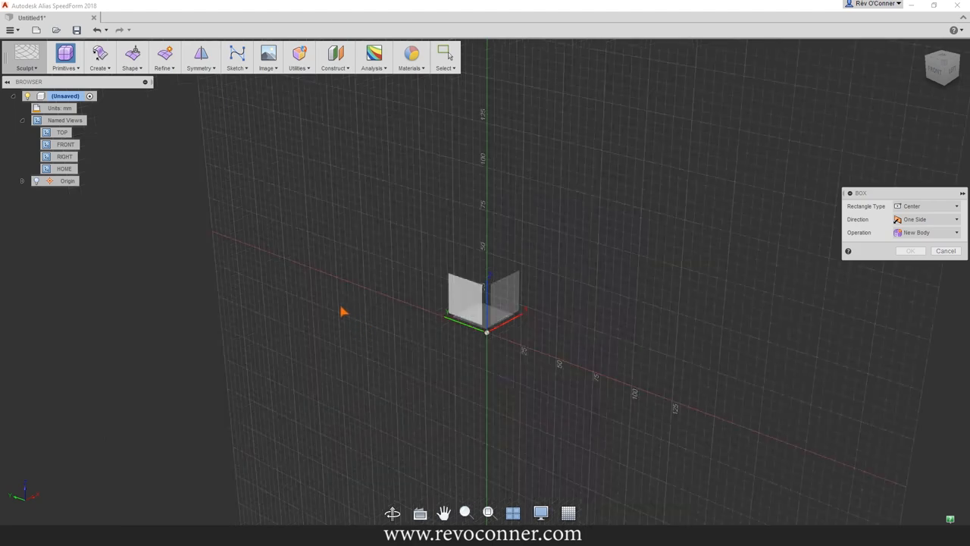
left_click_drag(341, 311, 455, 246)
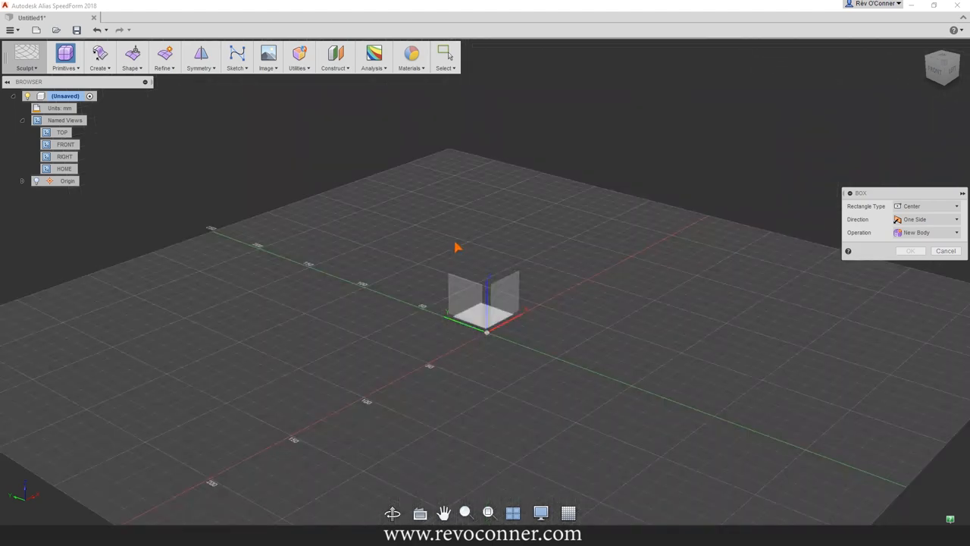
mouse_move(485, 238)
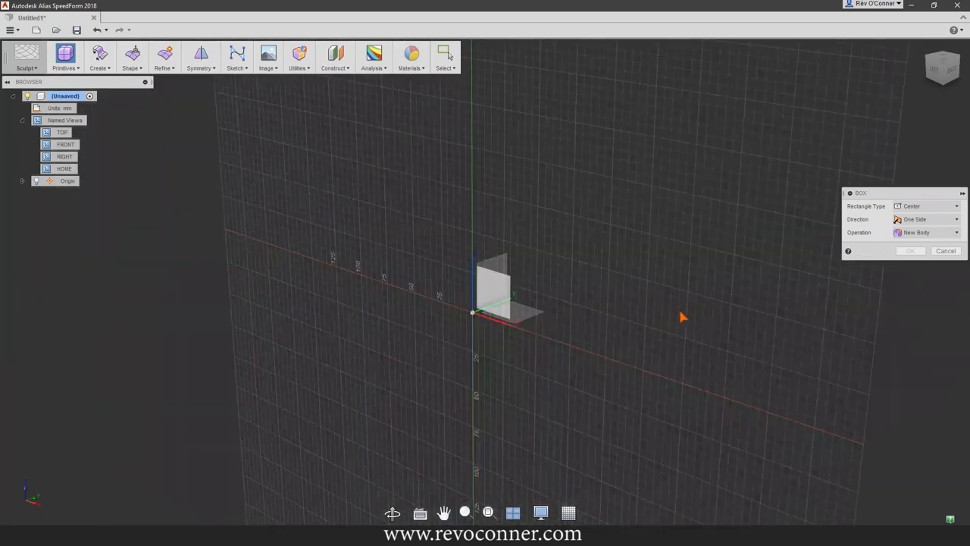
mouse_move(491, 335)
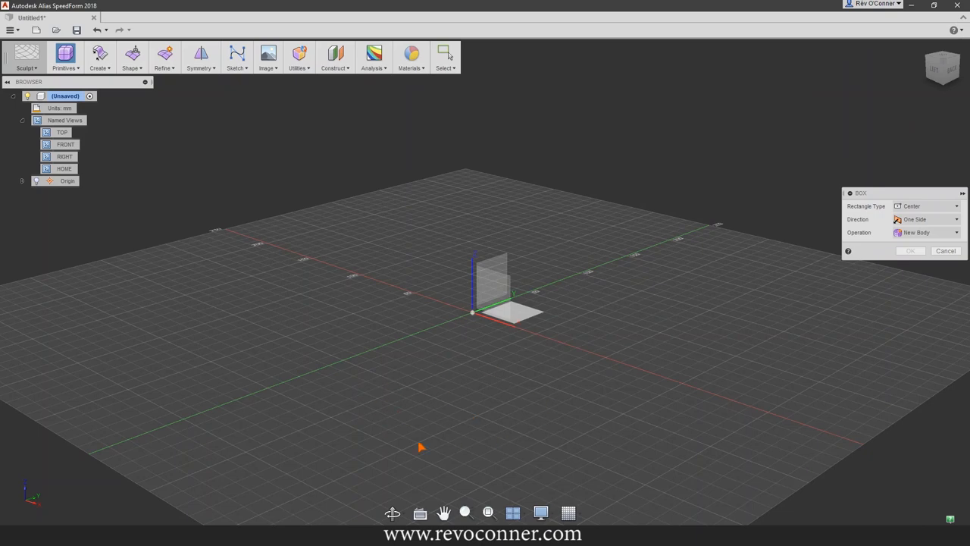
mouse_move(510, 433)
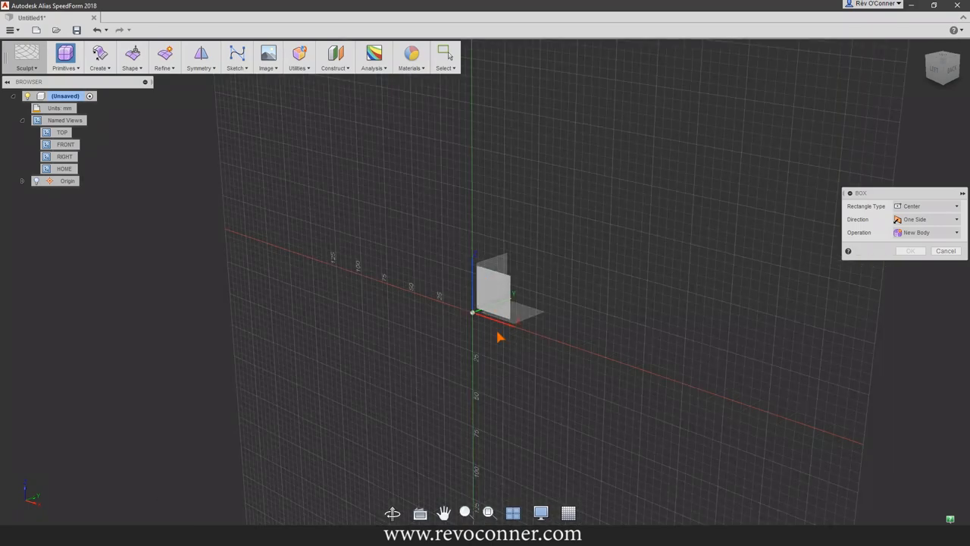
left_click_drag(500, 336, 473, 320)
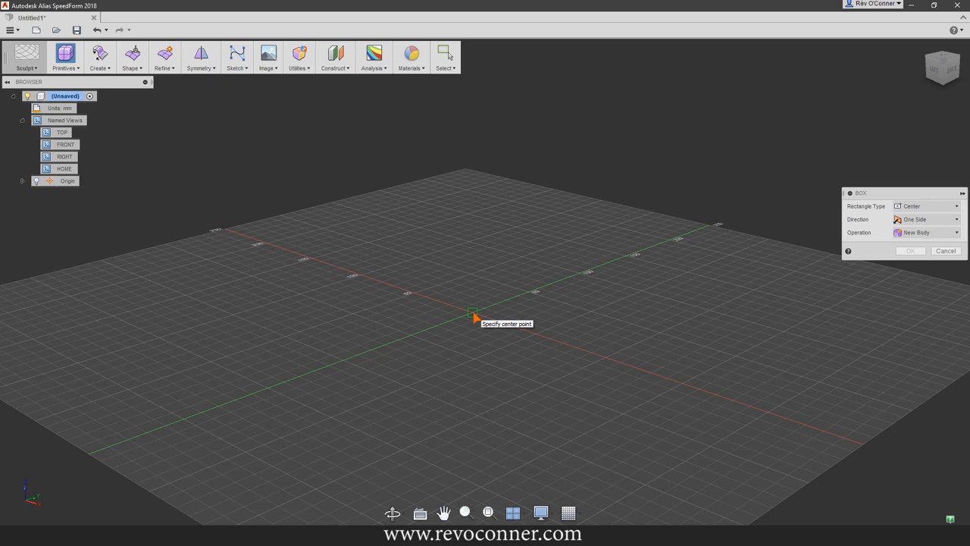
mouse_move(521, 336)
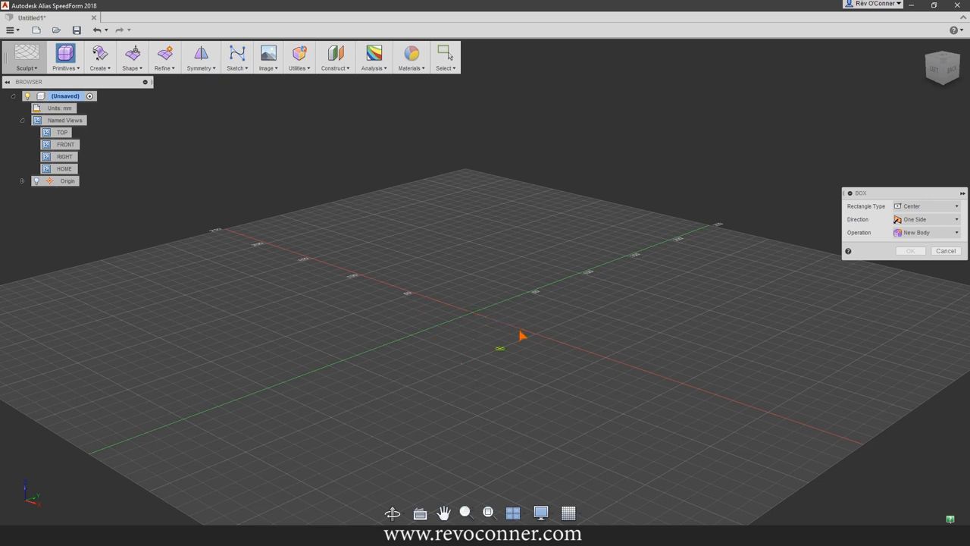
mouse_move(394, 388)
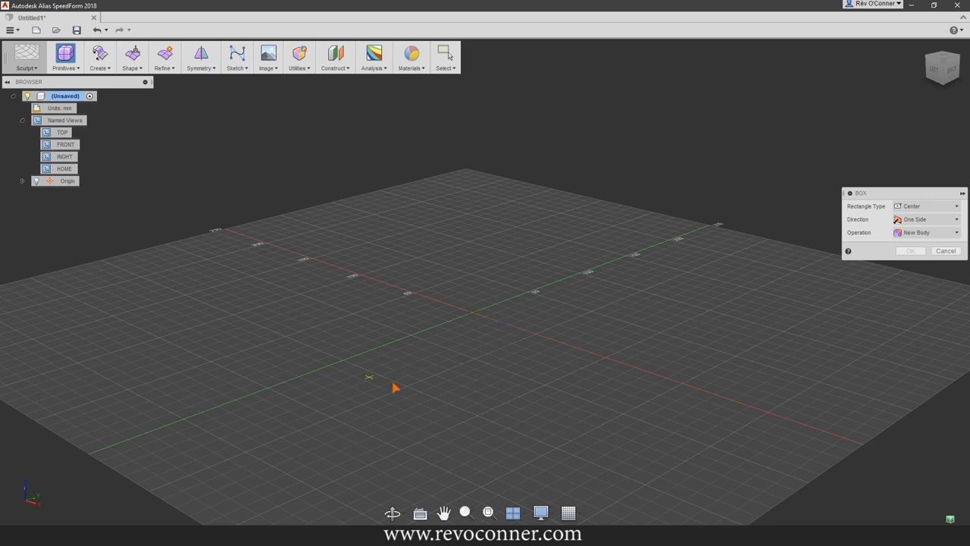
mouse_move(412, 388)
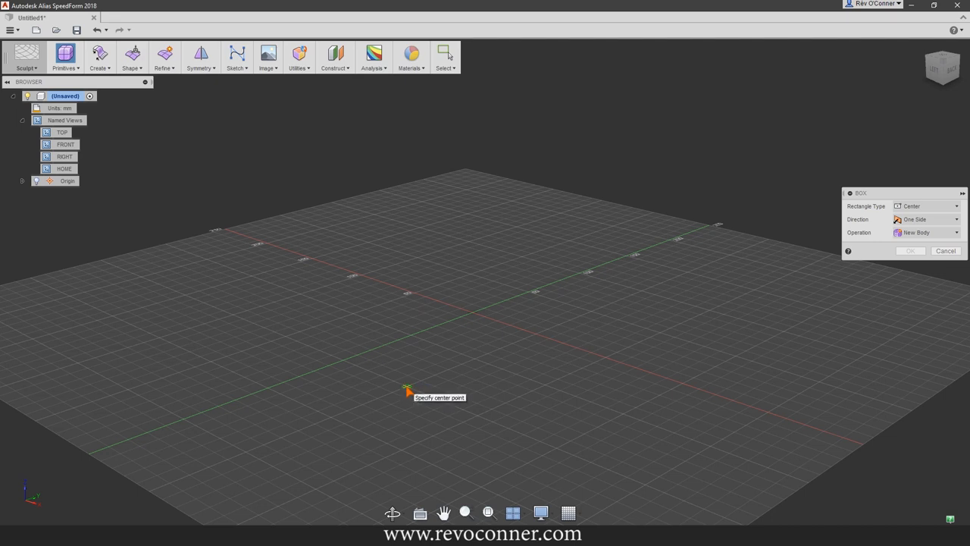
Set the rounded box's centre point on the ground grid.
left_click(407, 391)
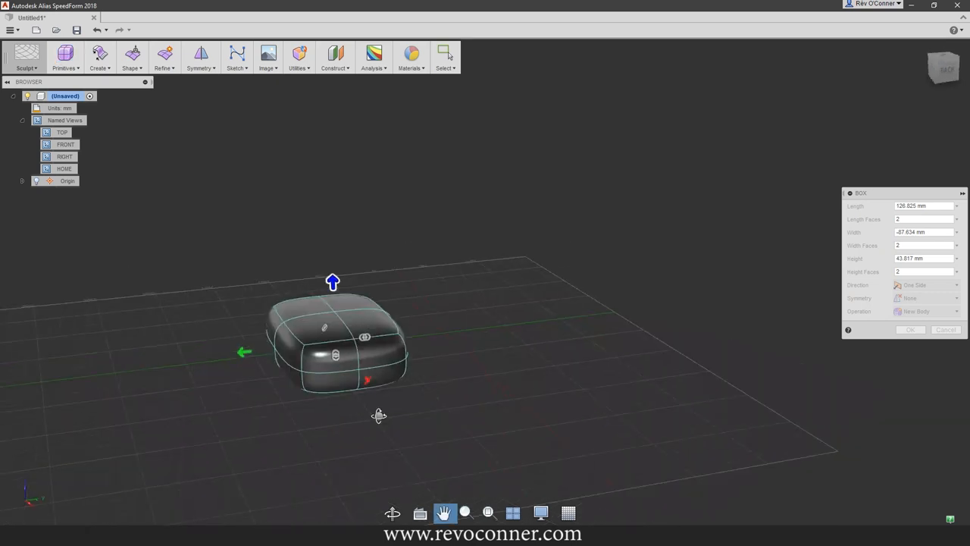
Stretch the box lengthwise with ten length faces and confirm the body.
left_click_drag(246, 352, 250, 369)
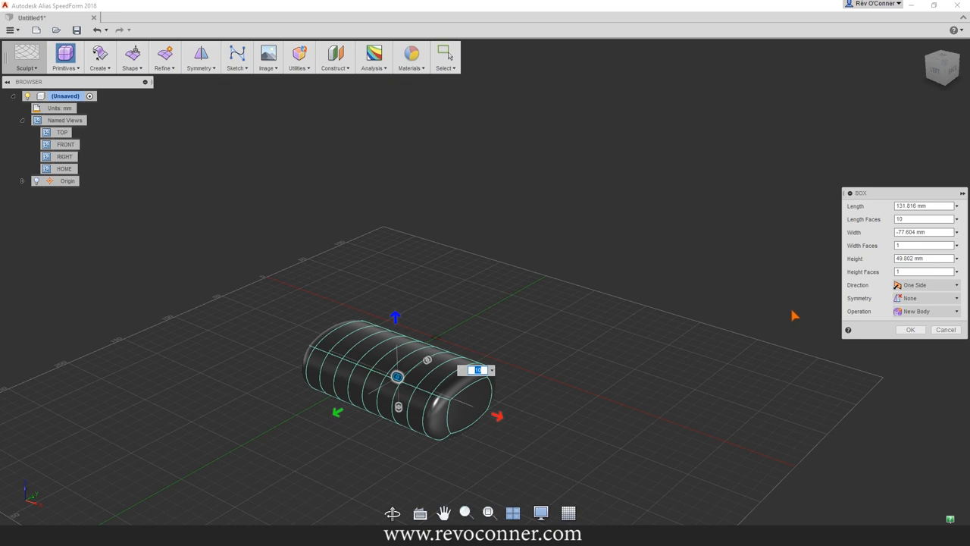
mouse_move(855, 191)
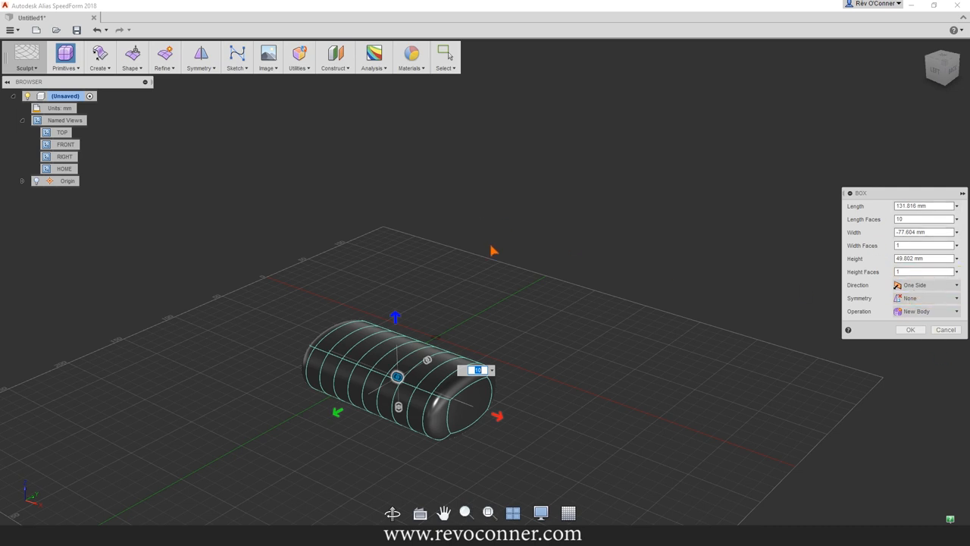
right_click(492, 273)
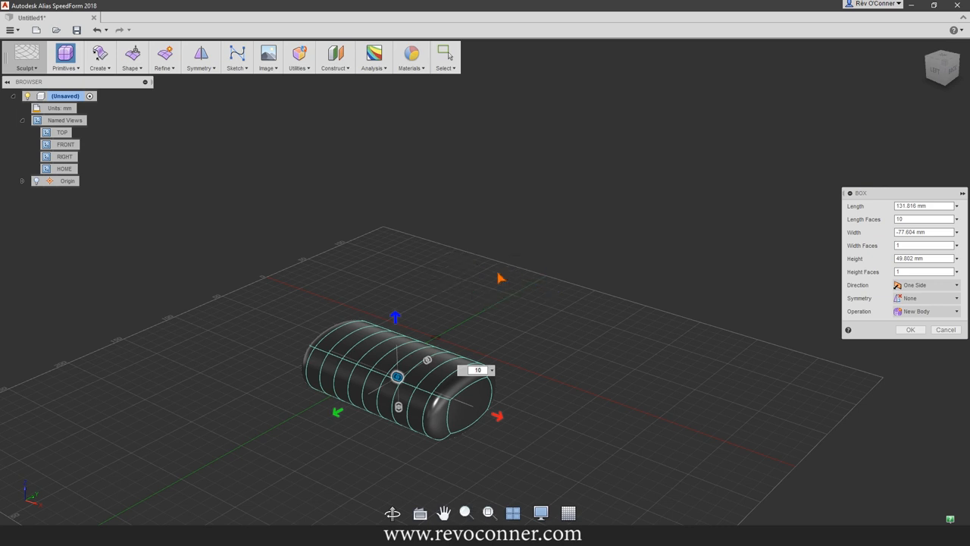
mouse_move(464, 291)
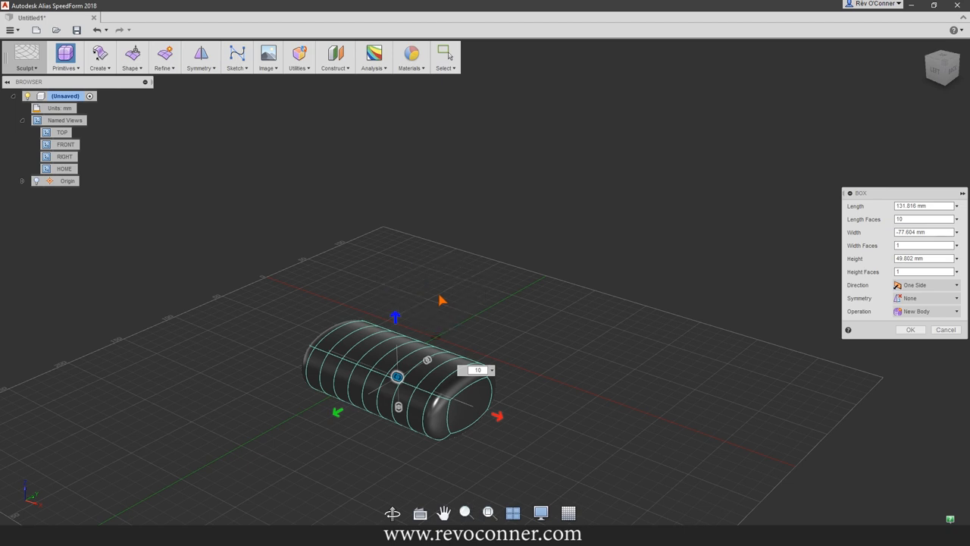
left_click(910, 329)
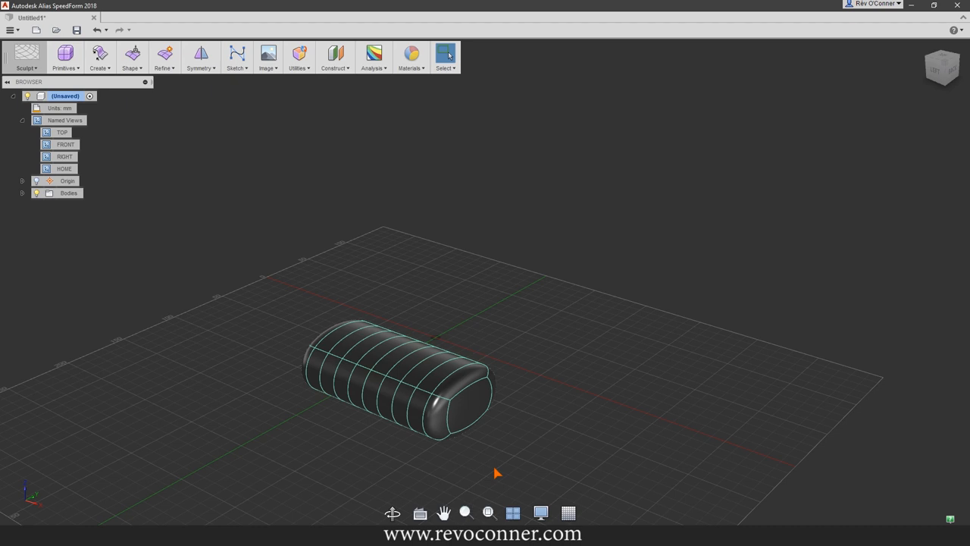
mouse_move(489, 464)
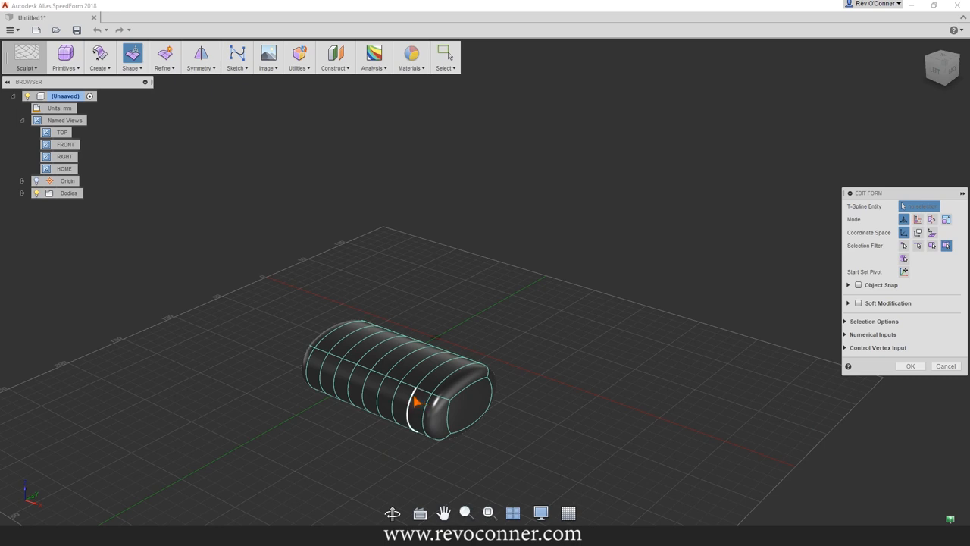
mouse_move(415, 400)
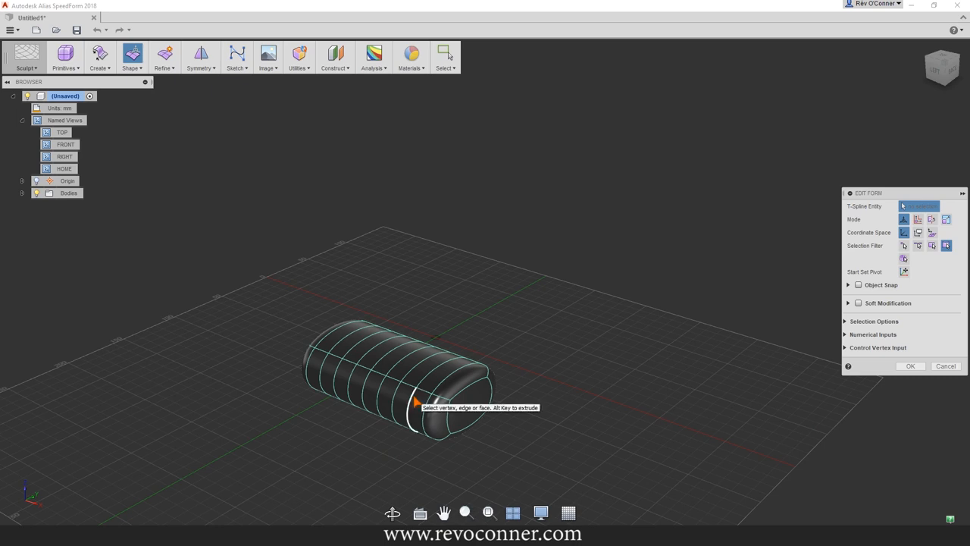
mouse_move(903, 246)
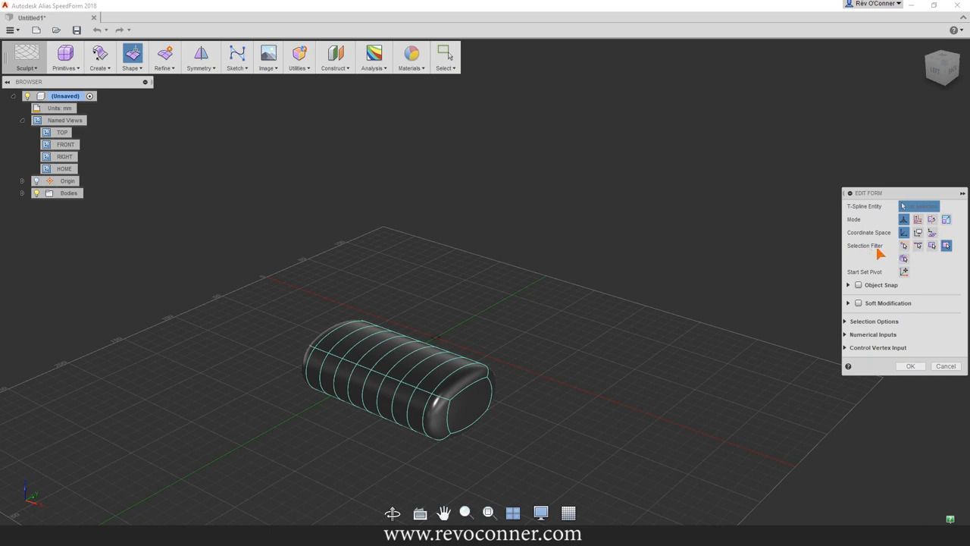
mouse_move(904, 246)
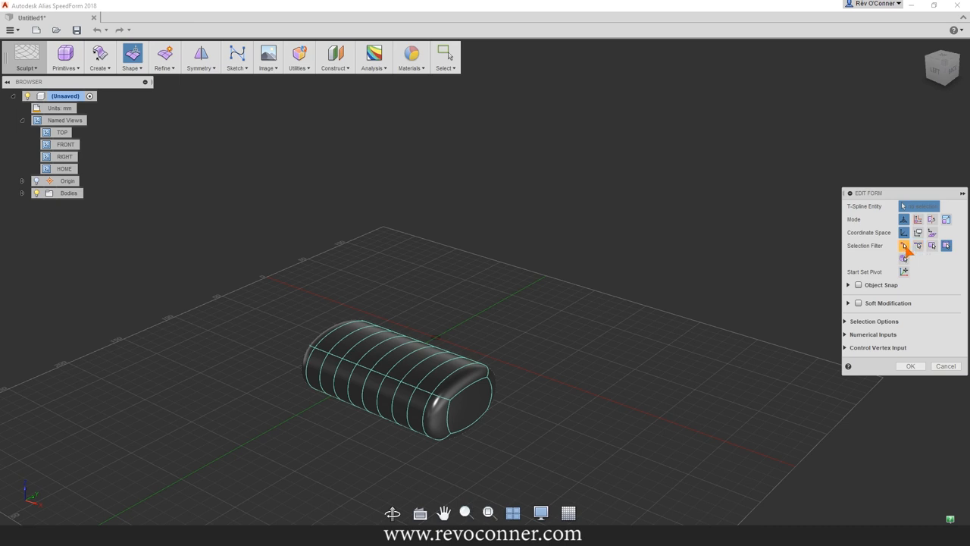
mouse_move(918, 246)
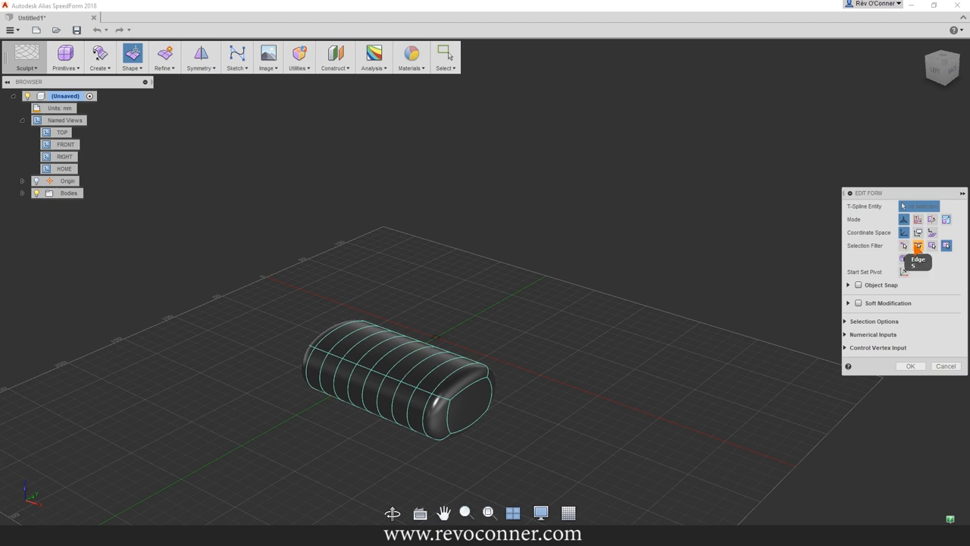
mouse_move(931, 246)
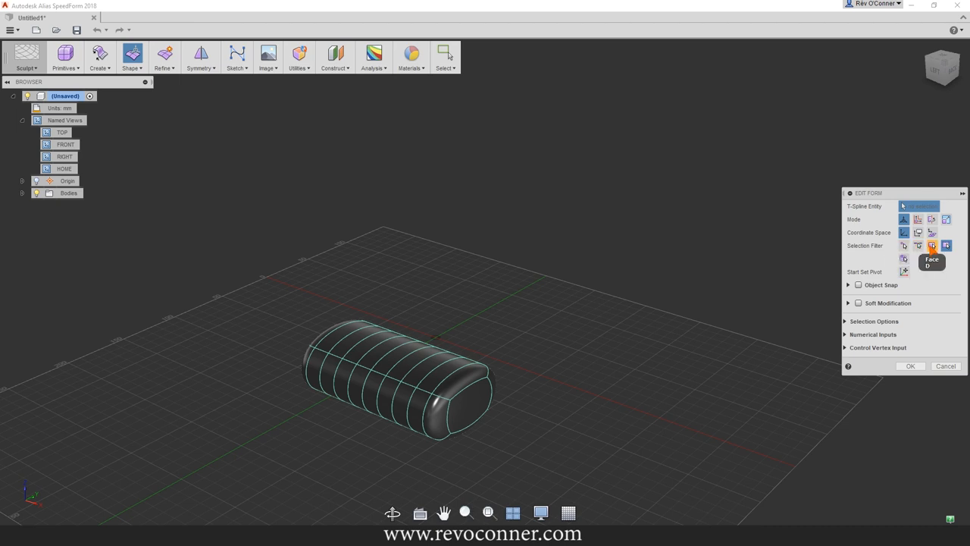
mouse_move(946, 246)
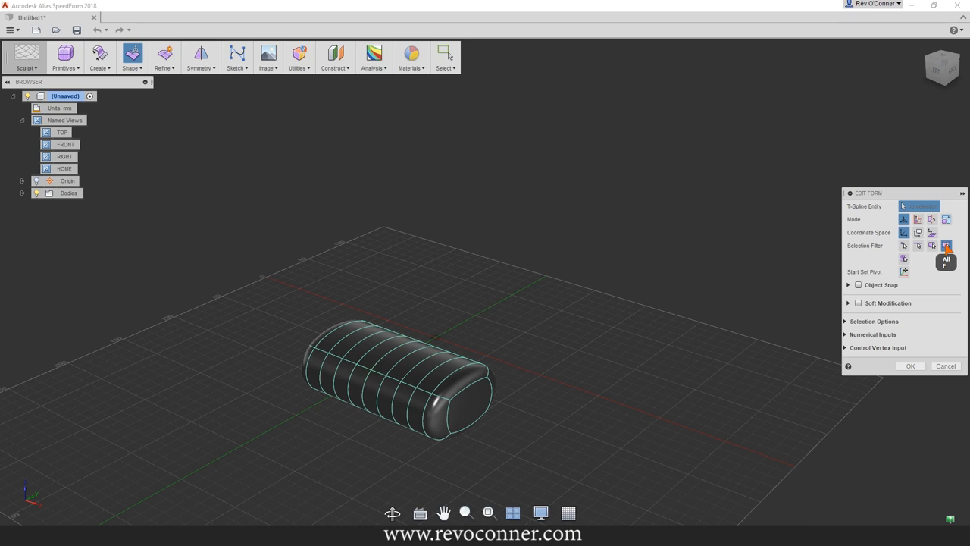
mouse_move(413, 409)
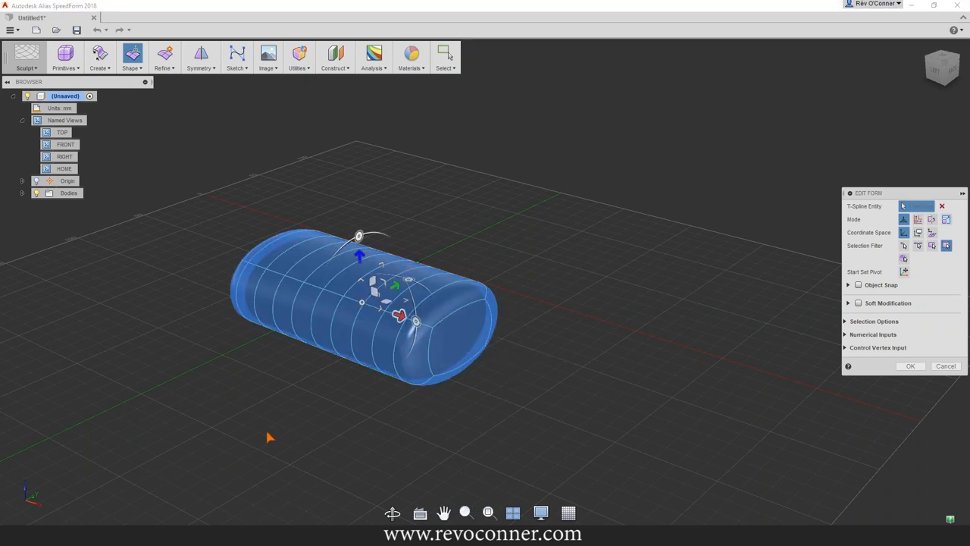
Pull the picked face upward with the Edit Form vertical manipulator.
left_click_drag(361, 303, 398, 387)
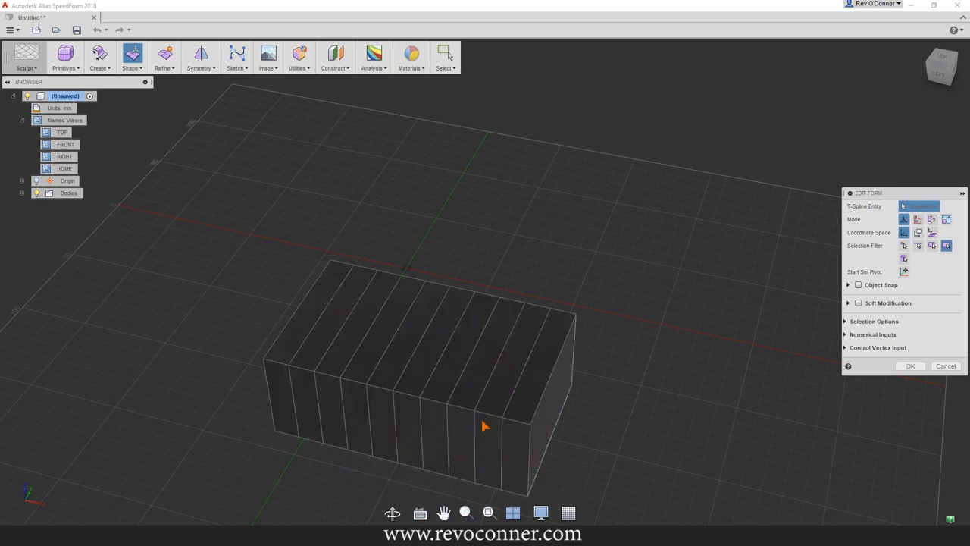
Switch the segmented box to smooth T-spline display.
left_click_drag(485, 425, 522, 382)
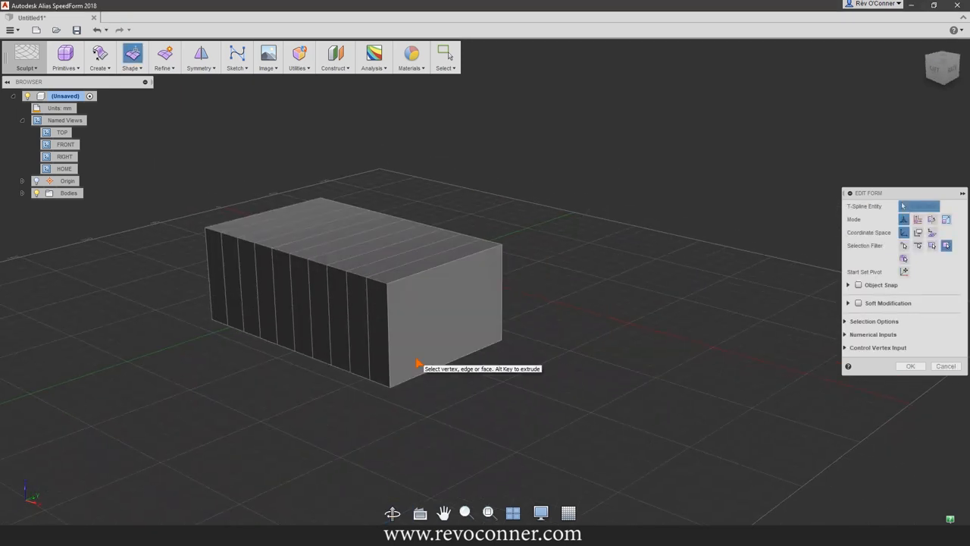
left_click(309, 319)
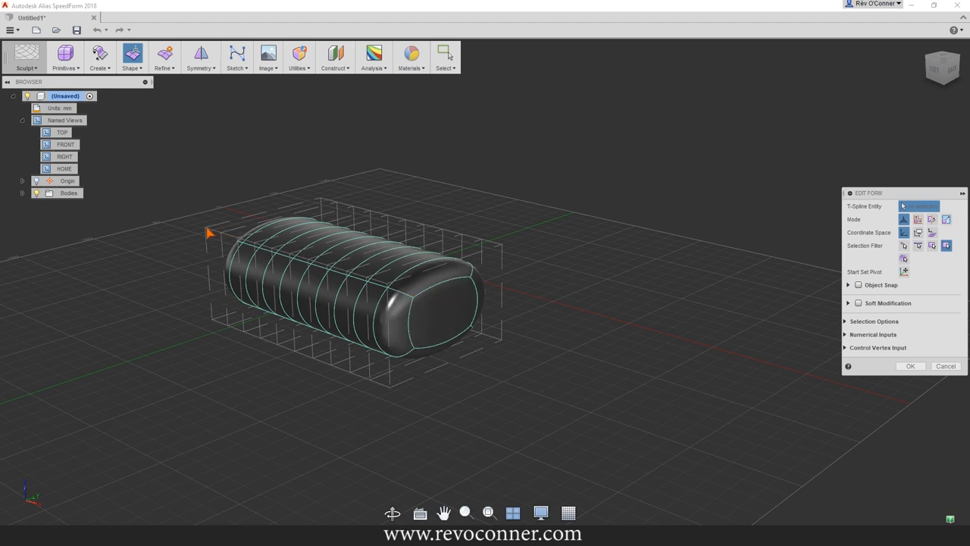
mouse_move(318, 370)
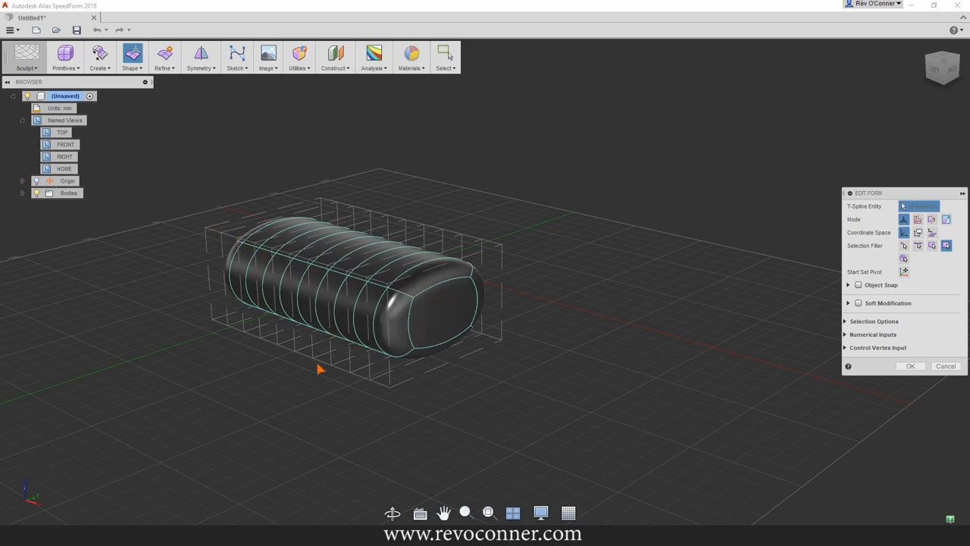
mouse_move(331, 394)
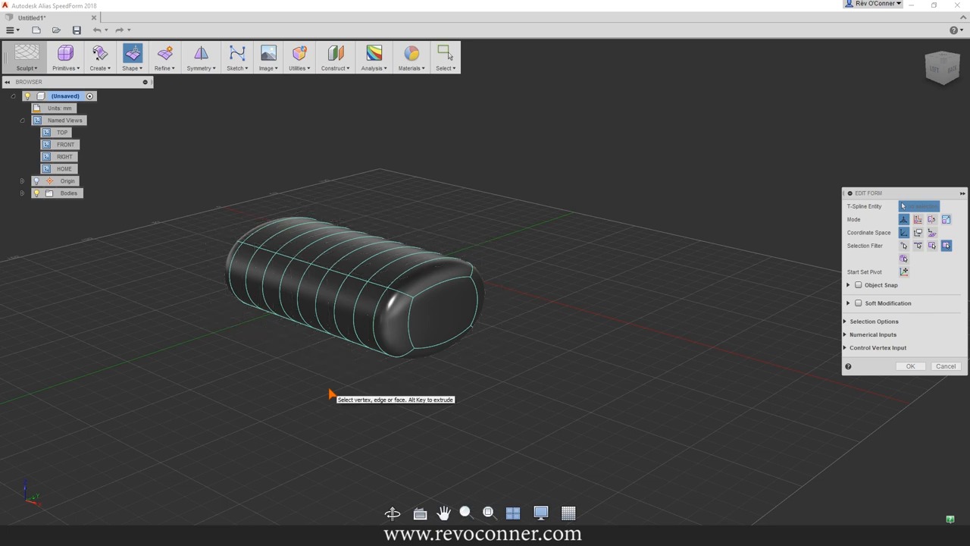
mouse_move(407, 376)
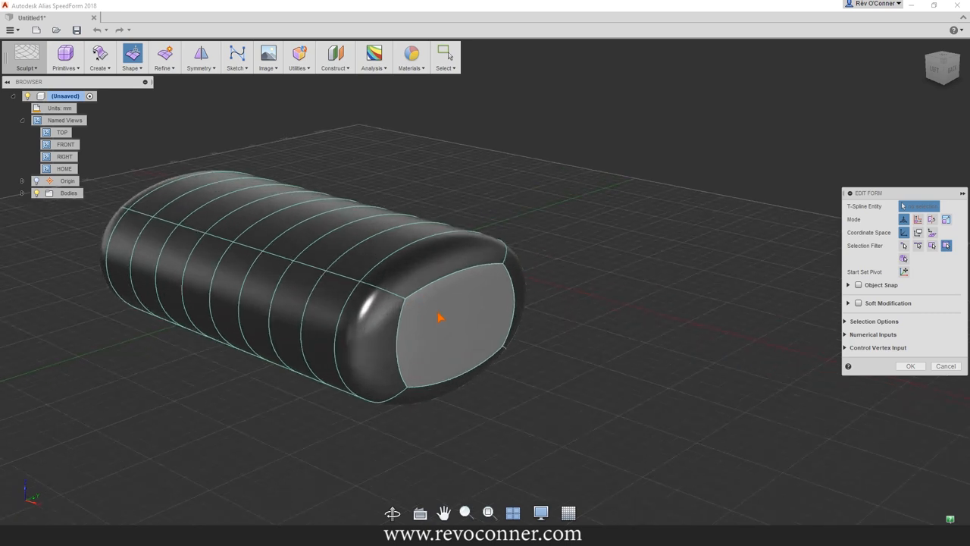
left_click_drag(439, 319, 500, 398)
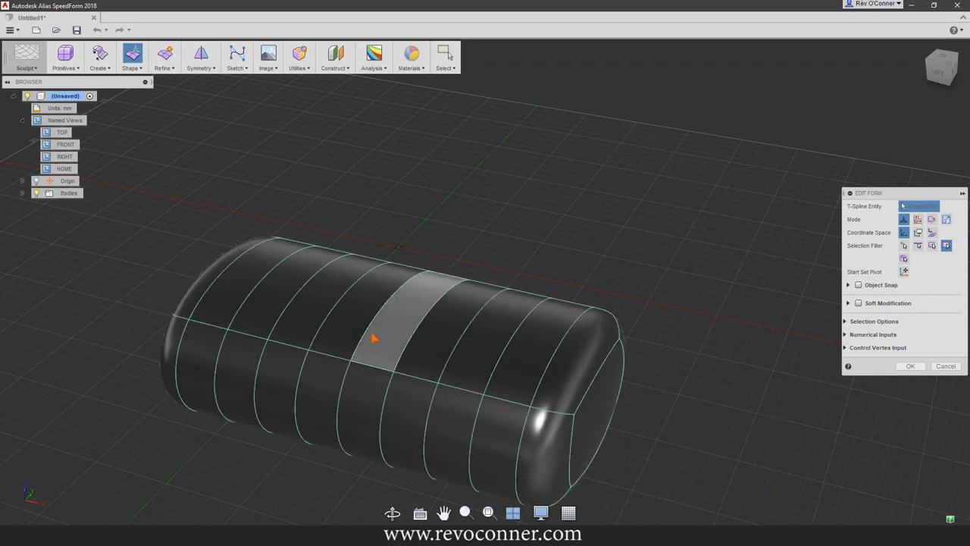
Select the middle top face and extrude it upward into a raised hump.
left_click(394, 326)
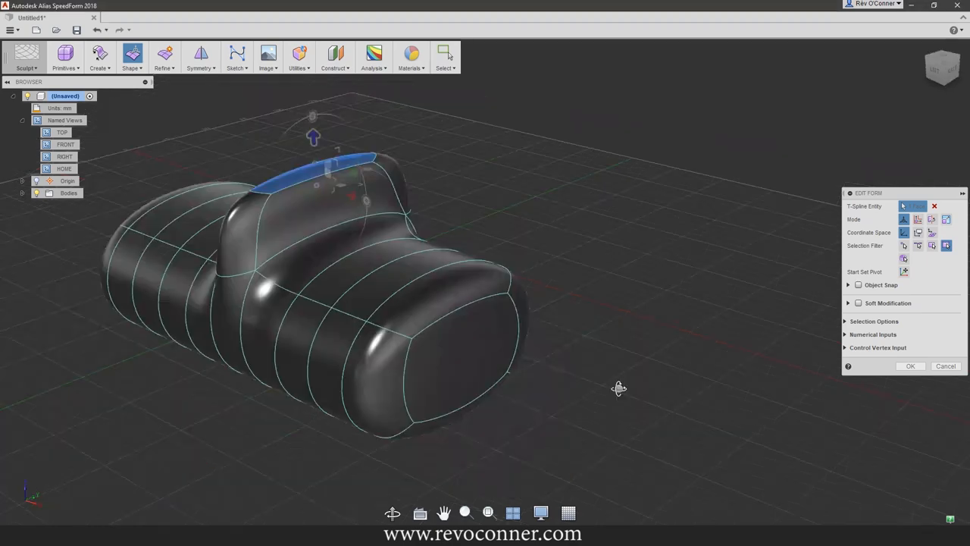
left_click_drag(619, 389, 595, 335)
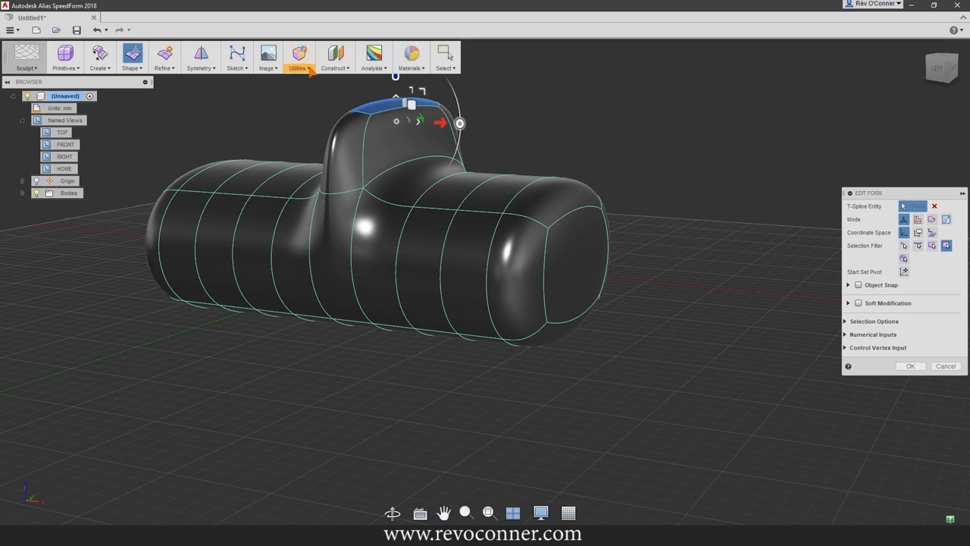
mouse_move(181, 141)
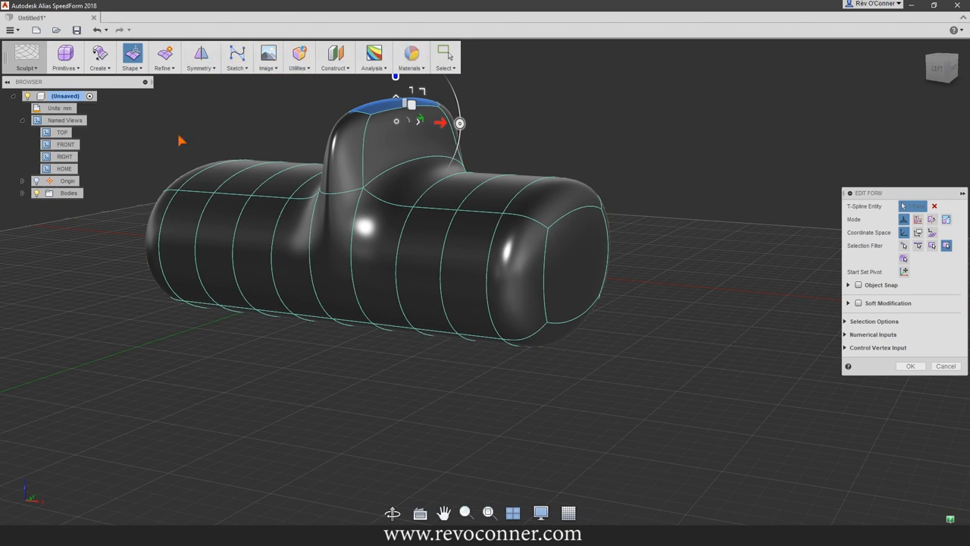
left_click(267, 53)
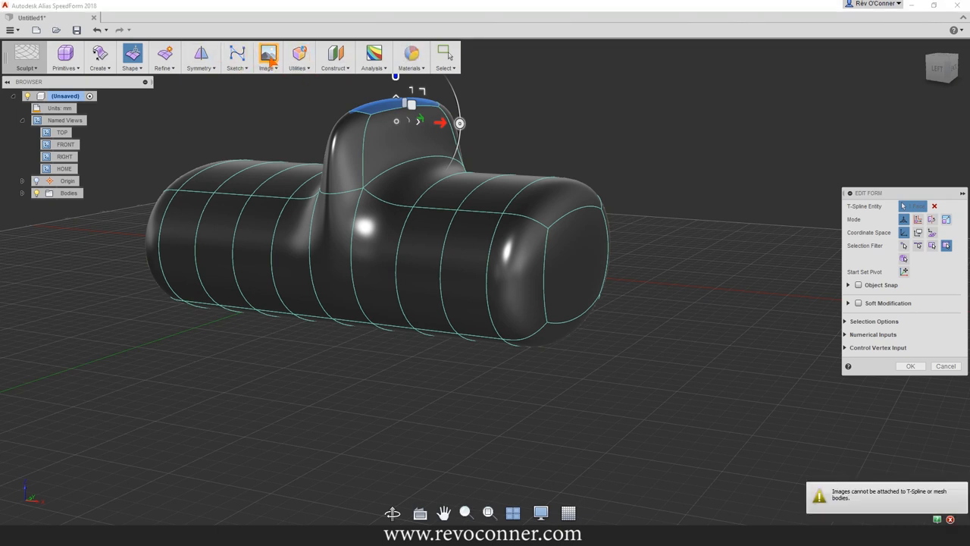
mouse_move(619, 411)
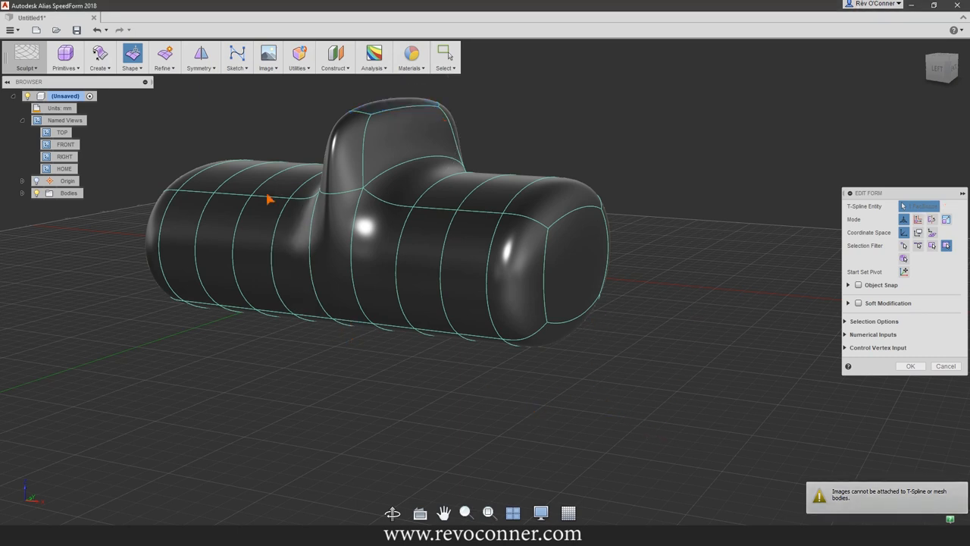
Finish Edit Form and start the Attached Canvas command for a planar face image.
left_click(267, 53)
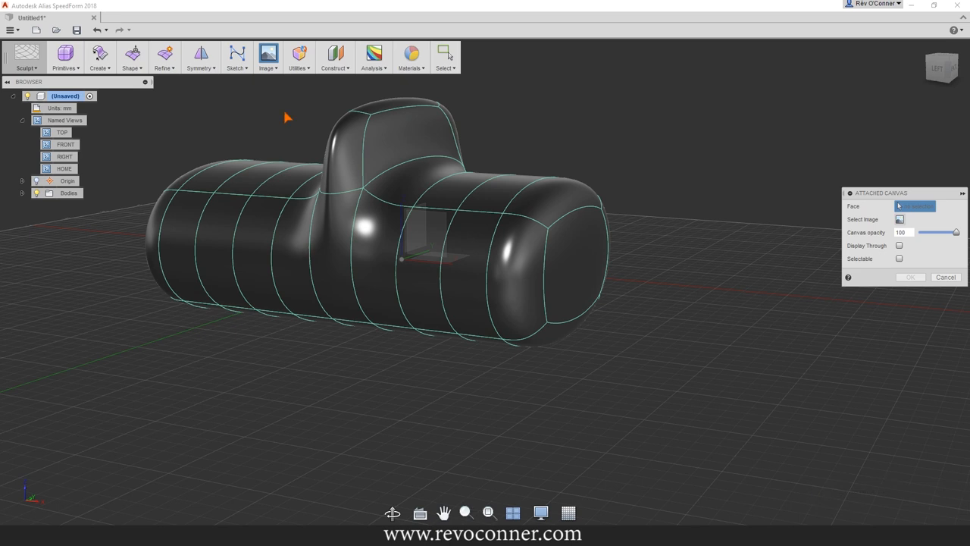
left_click(267, 58)
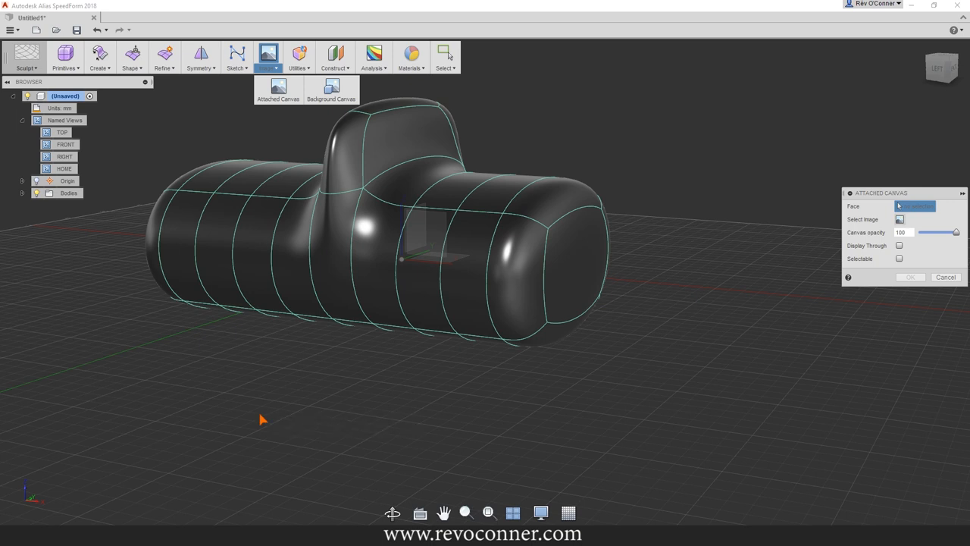
mouse_move(164, 332)
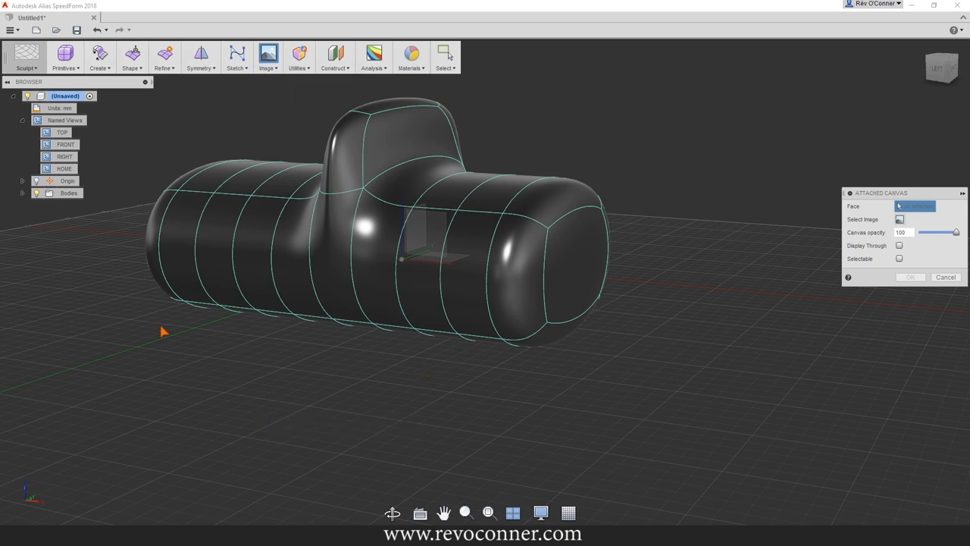
mouse_move(394, 317)
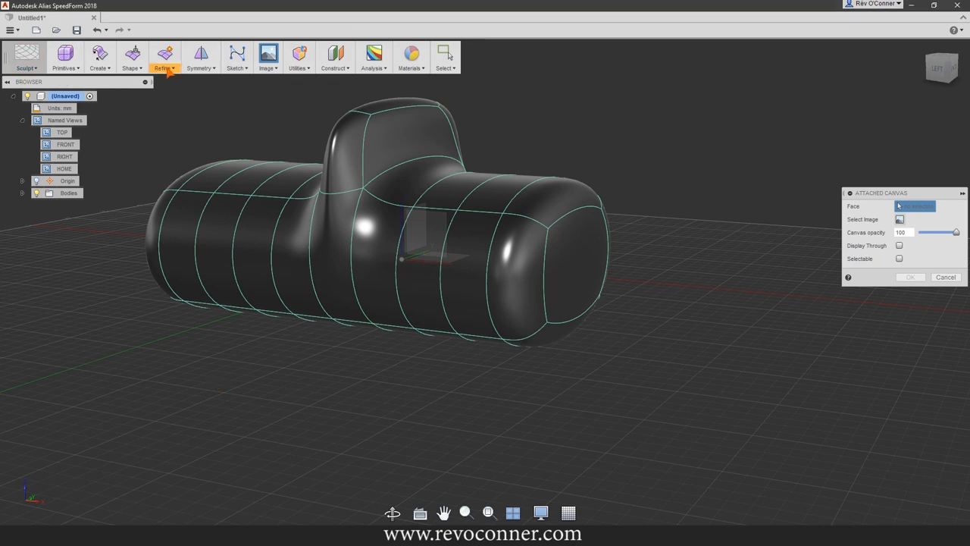
mouse_move(306, 164)
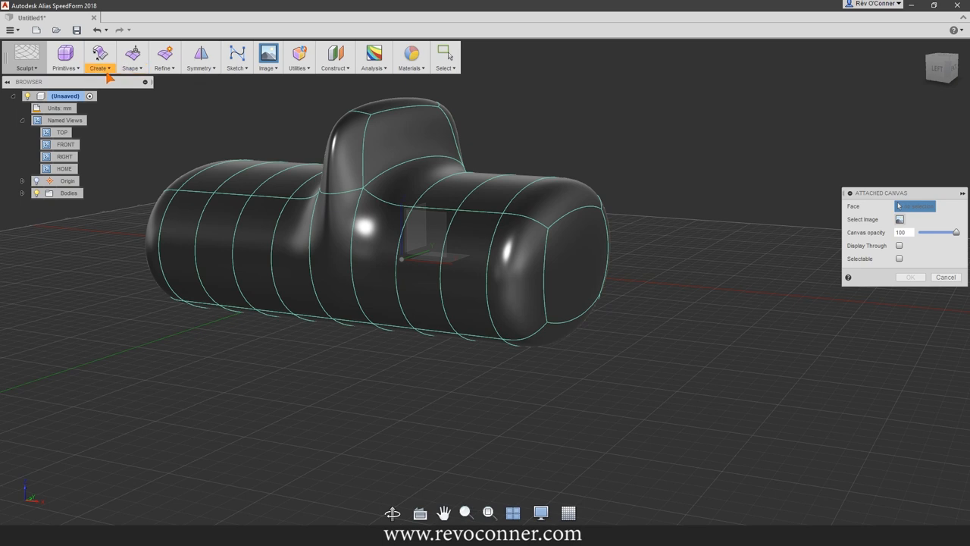
Browse the Create, Modify, Primitives and workspace menus.
left_click(131, 58)
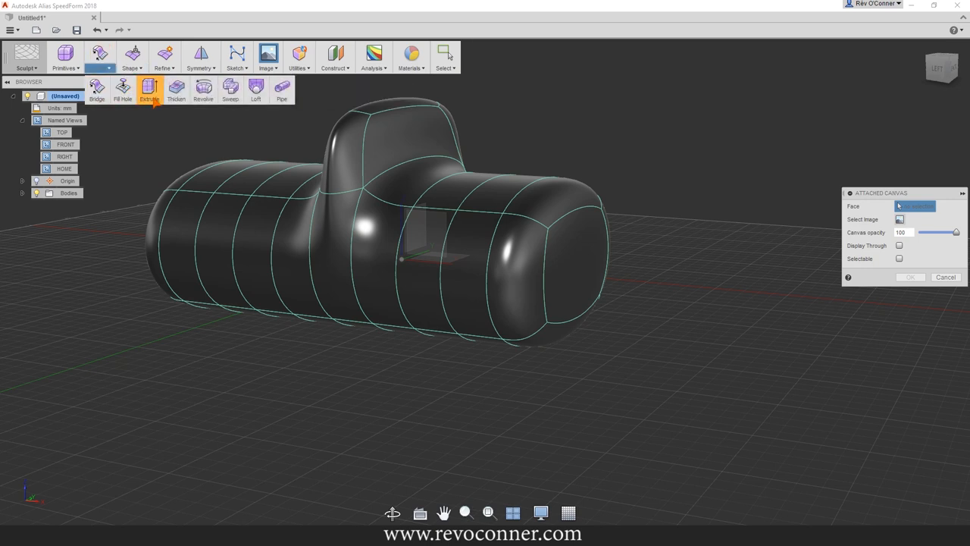
left_click(163, 58)
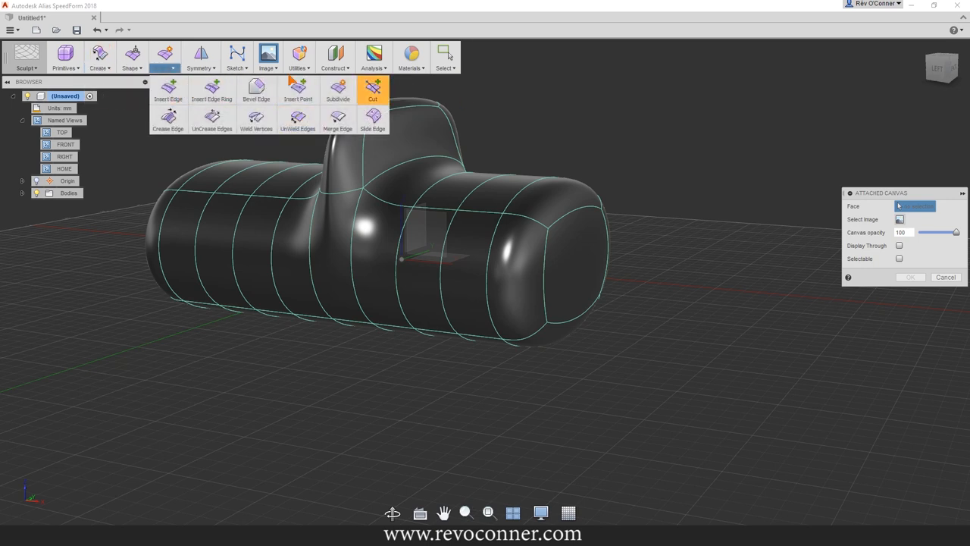
left_click(64, 58)
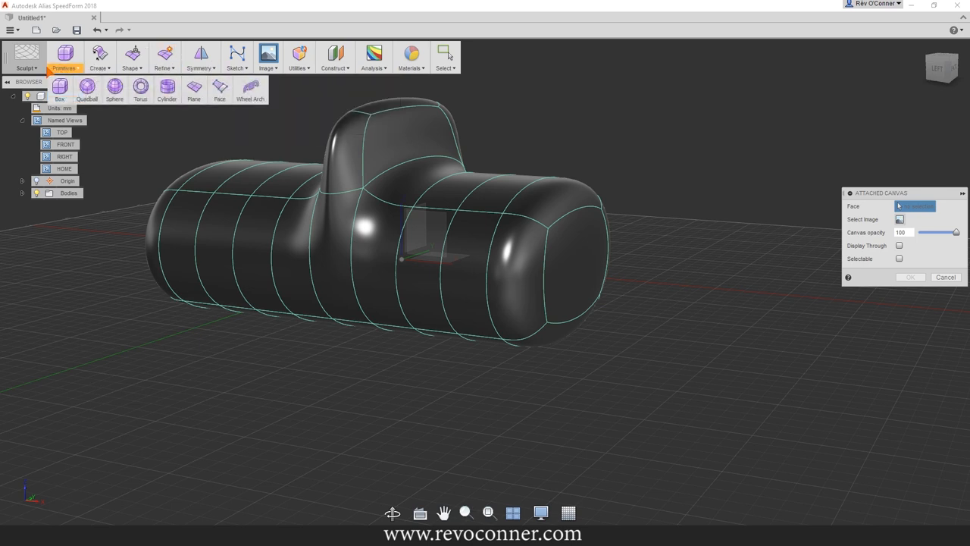
left_click(26, 57)
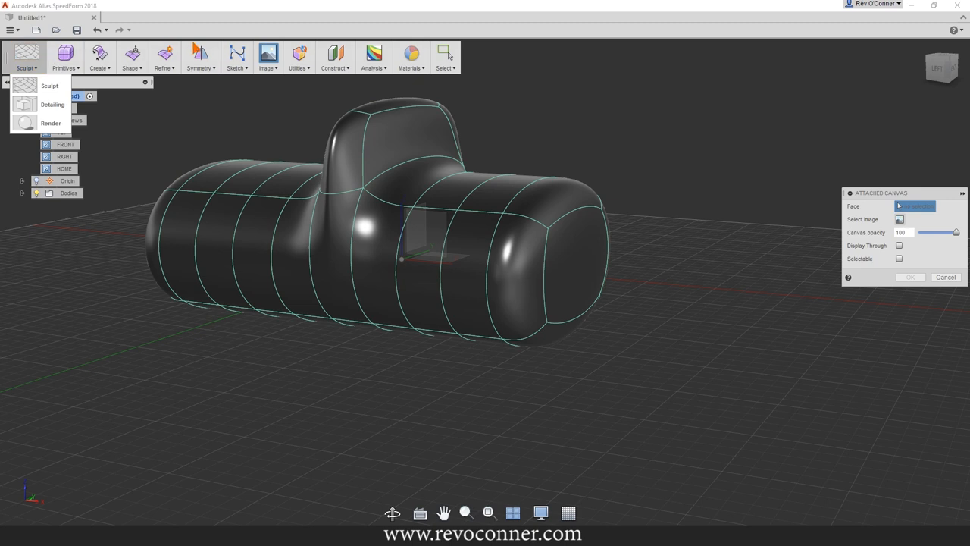
mouse_move(27, 54)
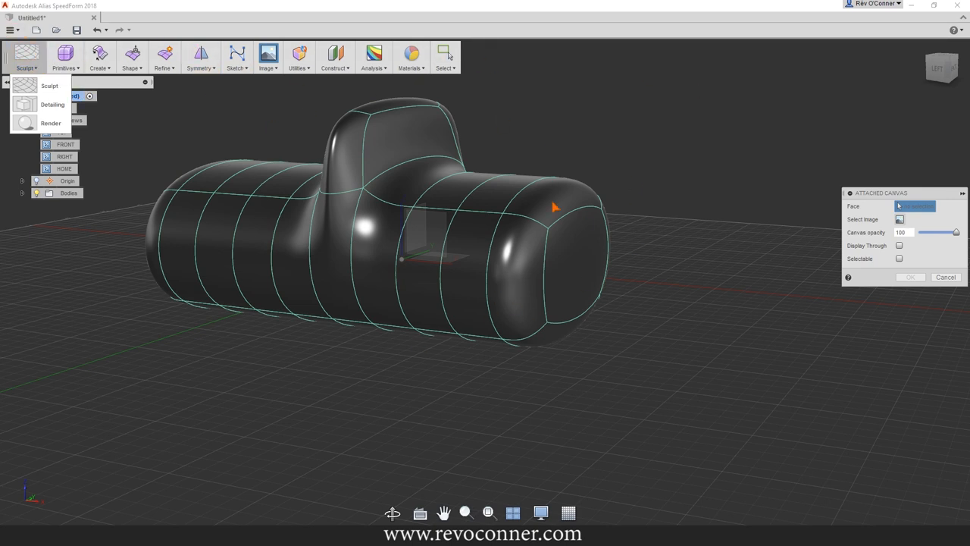
mouse_move(609, 407)
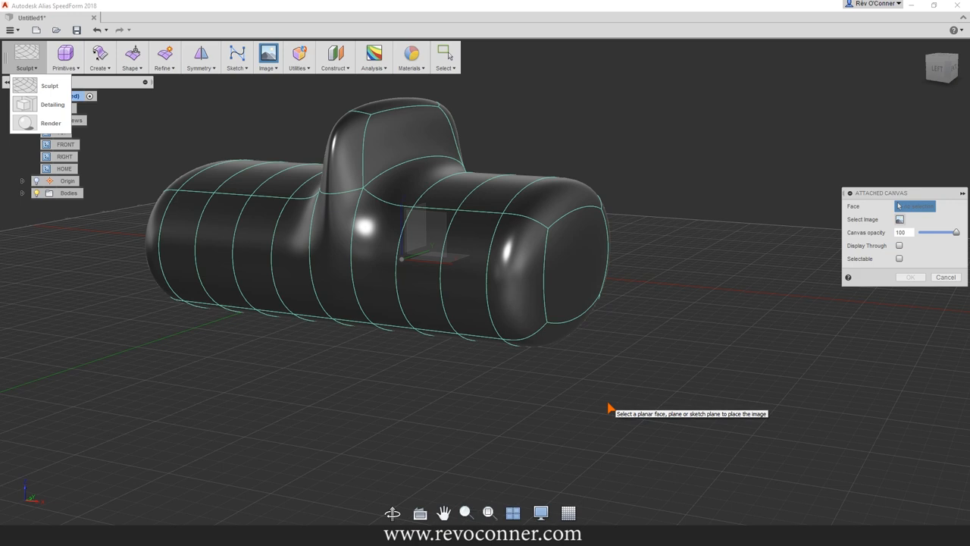